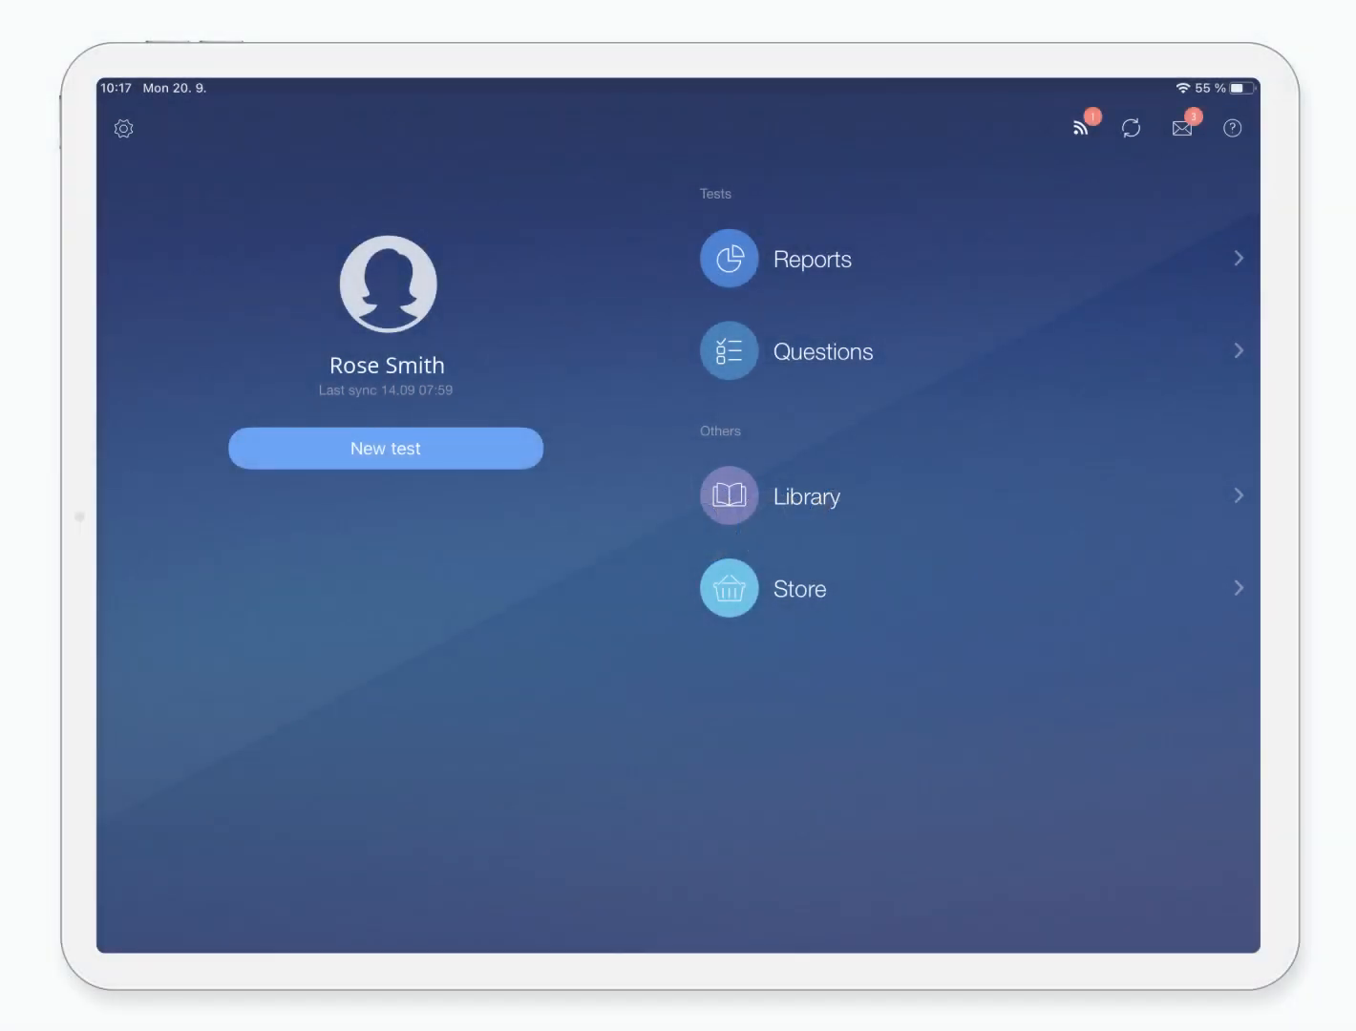
Set up a new study test on 040 Human Performance & Limitations
click(385, 448)
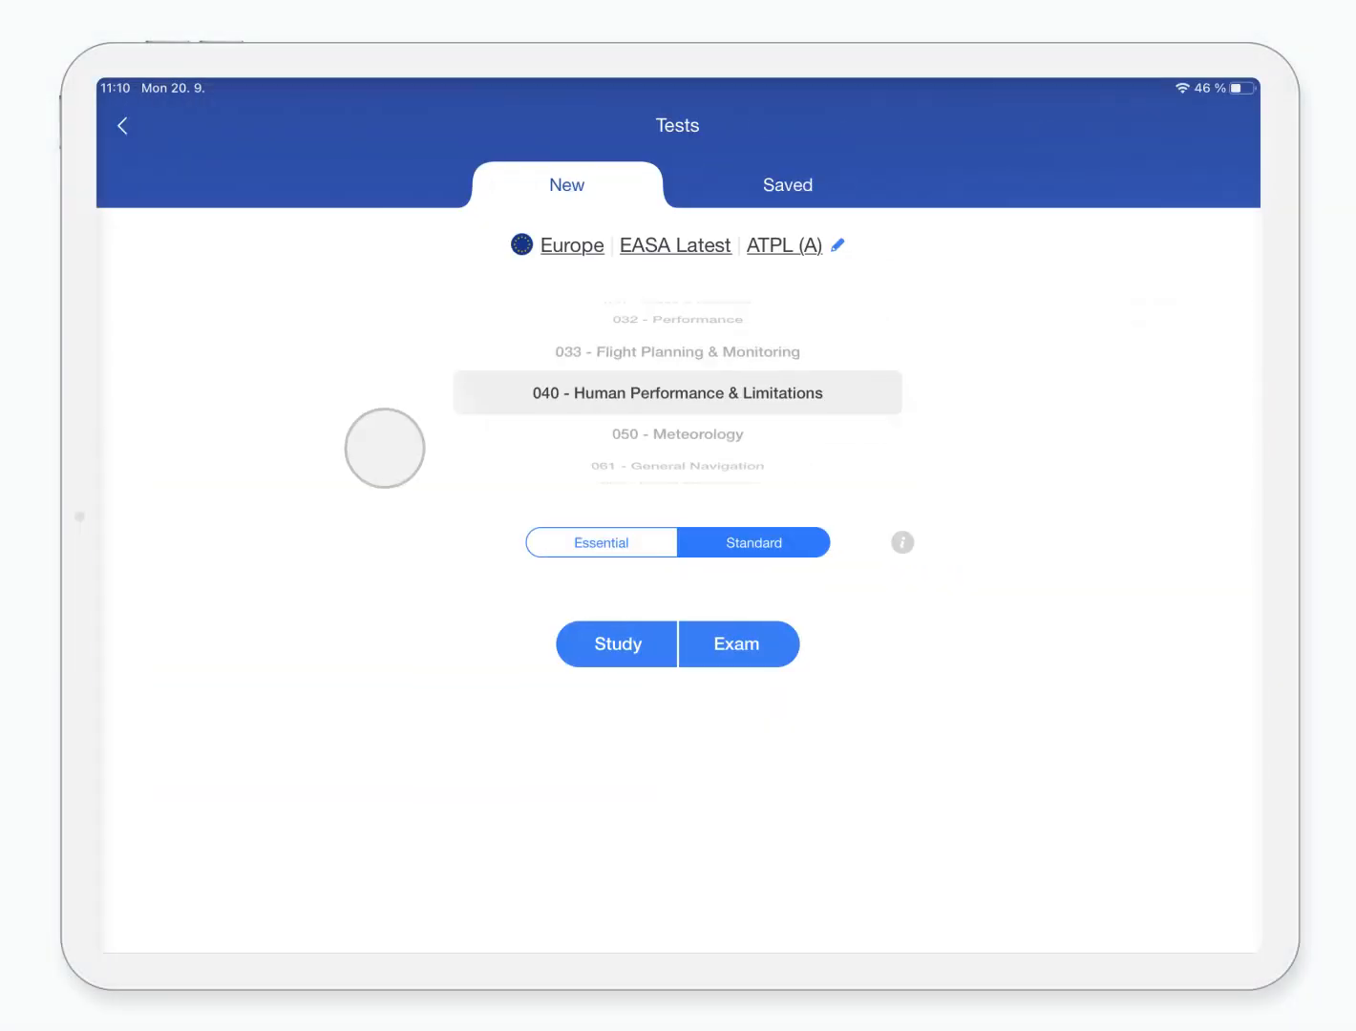
click(615, 643)
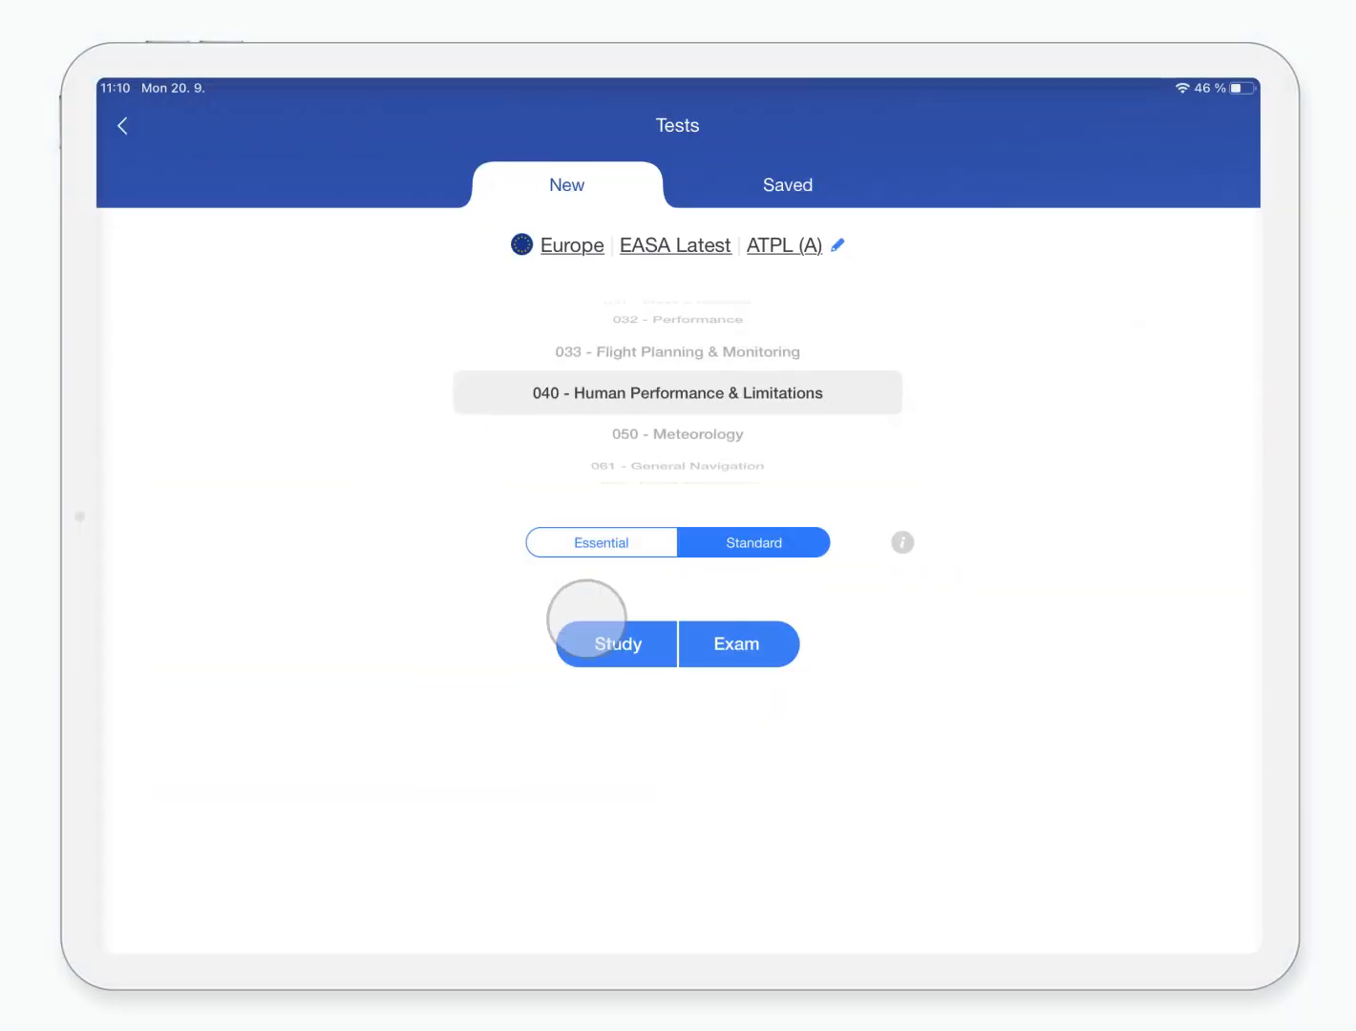
click(618, 644)
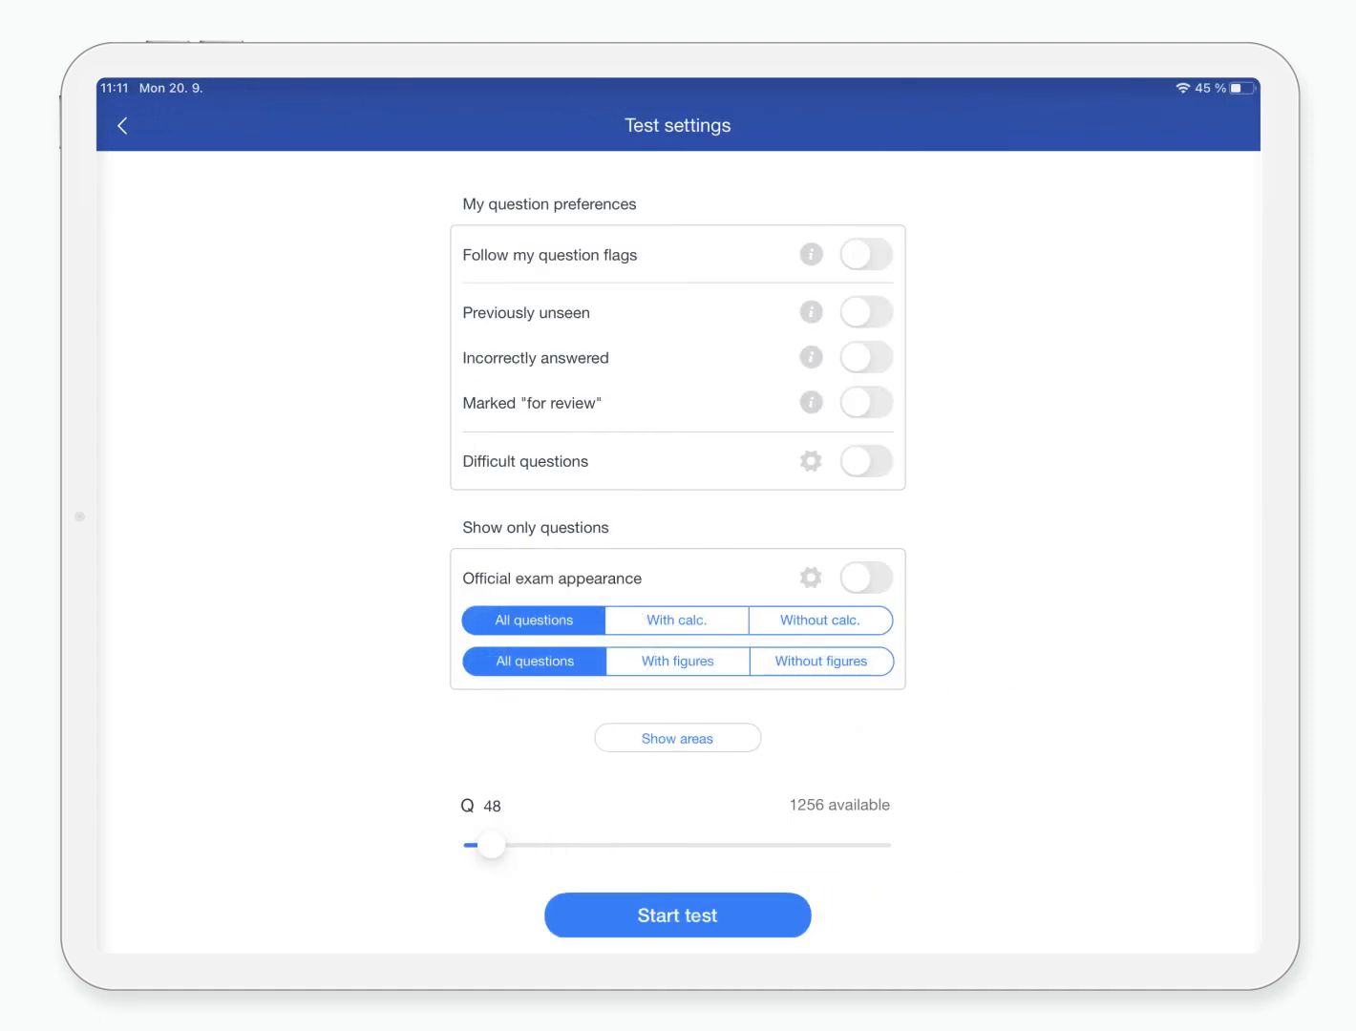
Start the 48-question test, then go to the 2020 Syllabus library shelf
click(677, 737)
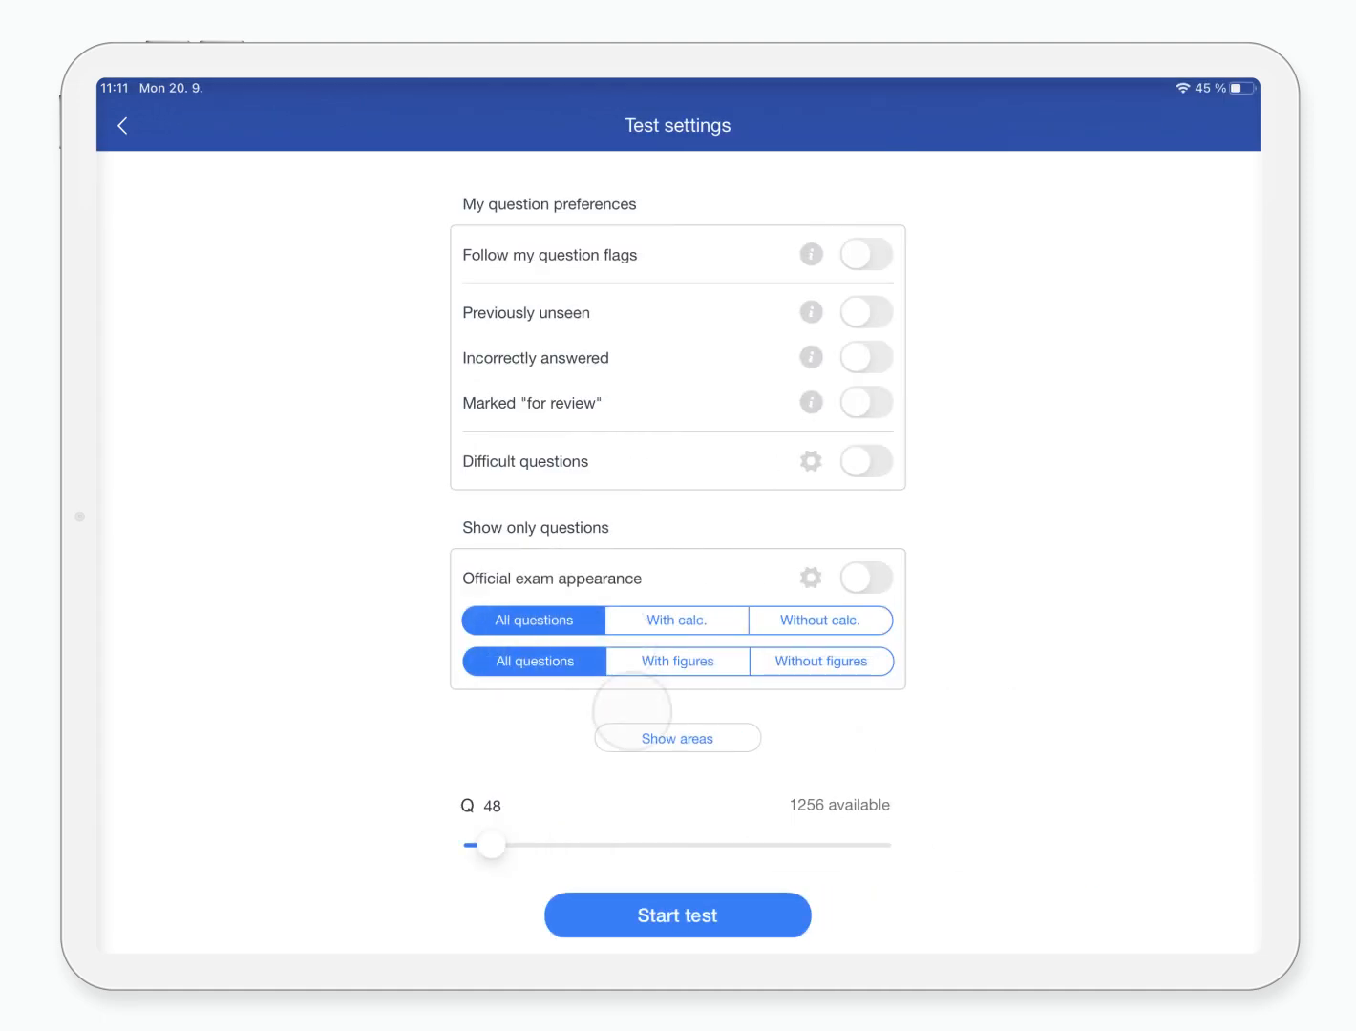
click(676, 914)
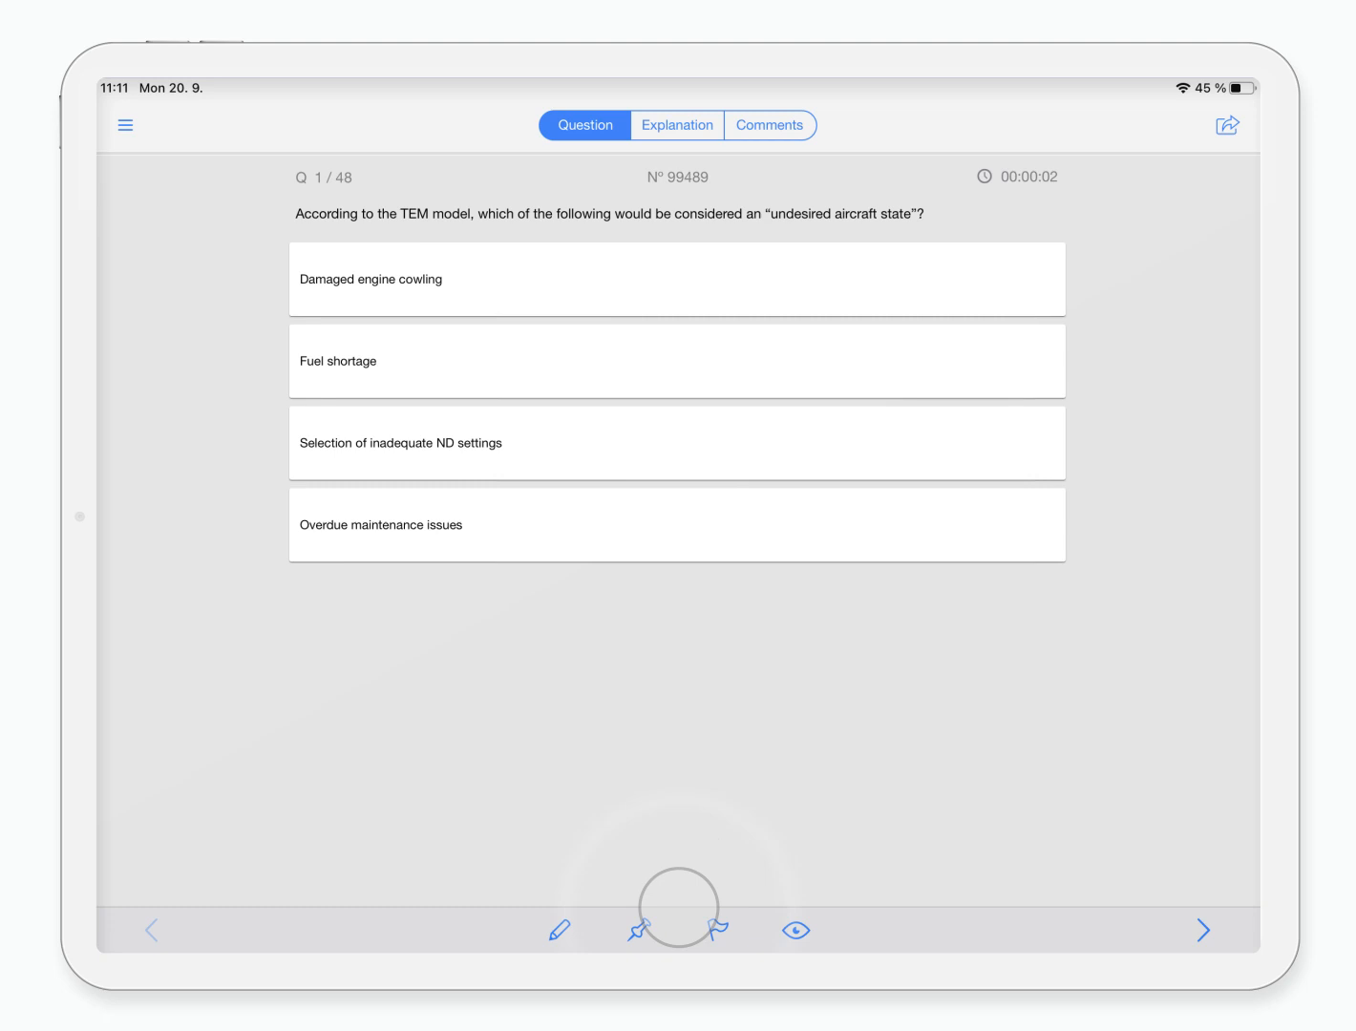
click(676, 125)
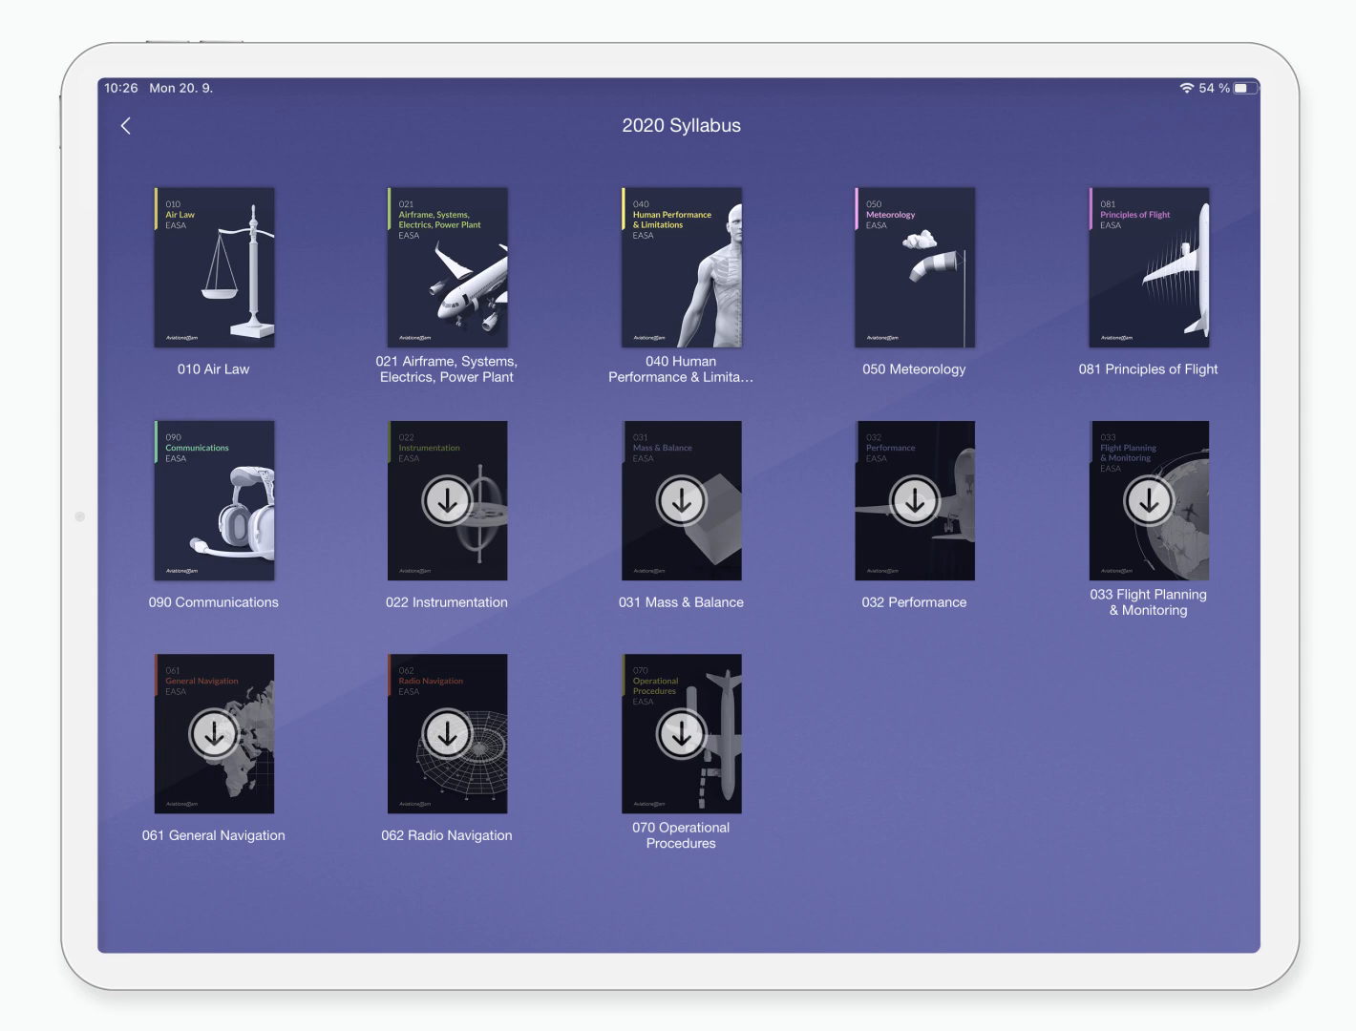
Open the 040 Human Performance e-book and jump to the lung volumes section
click(679, 269)
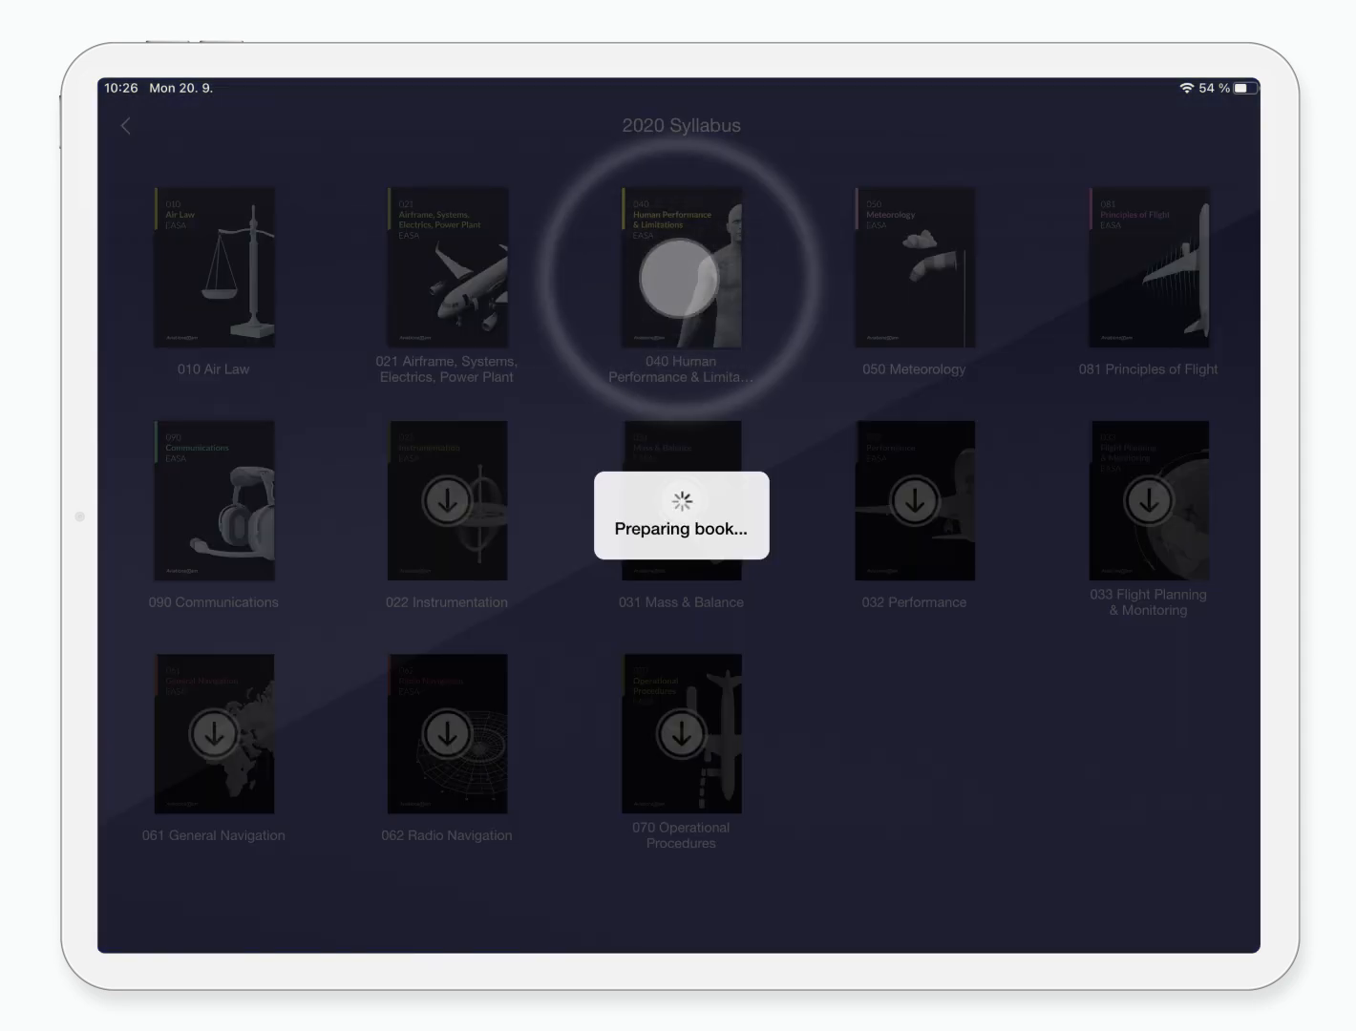
click(680, 268)
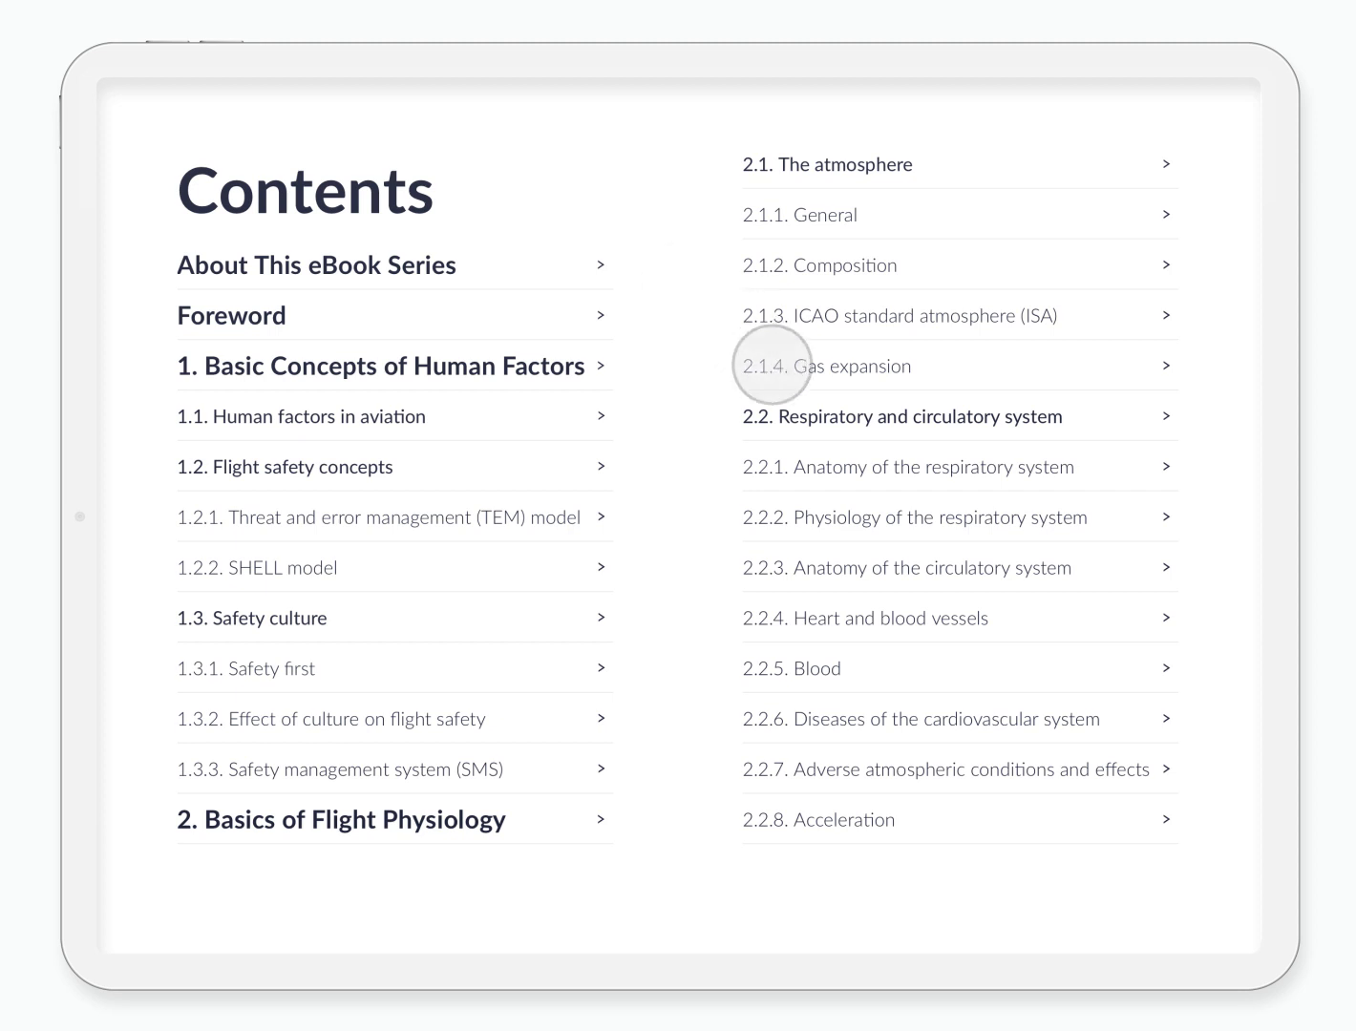
click(774, 366)
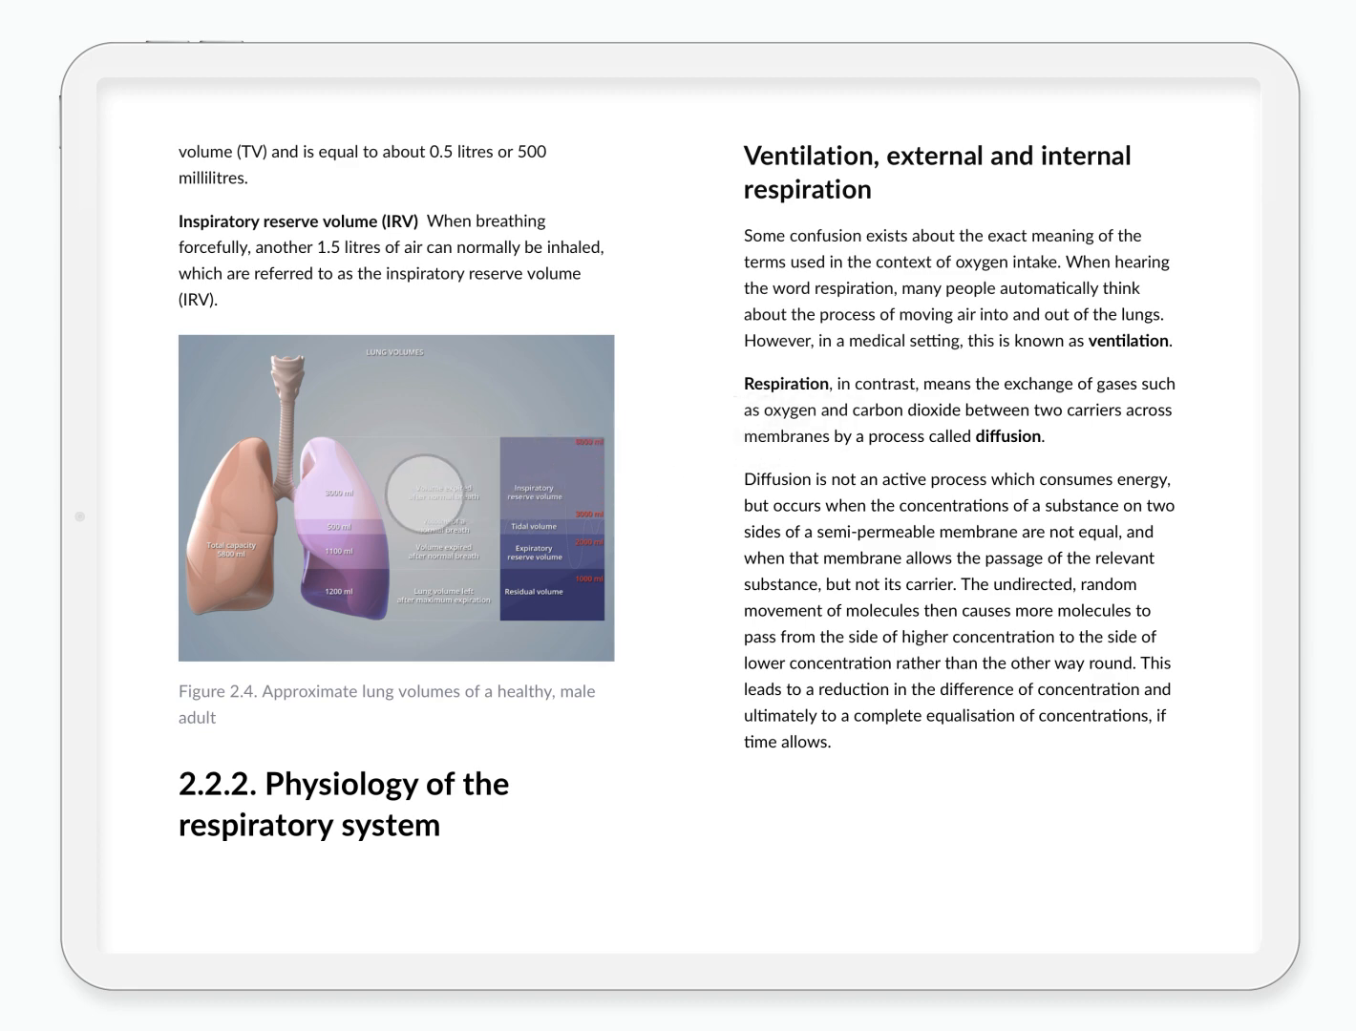
Open the full-screen Fick's law of diffusion note from the diffusion link
click(389, 501)
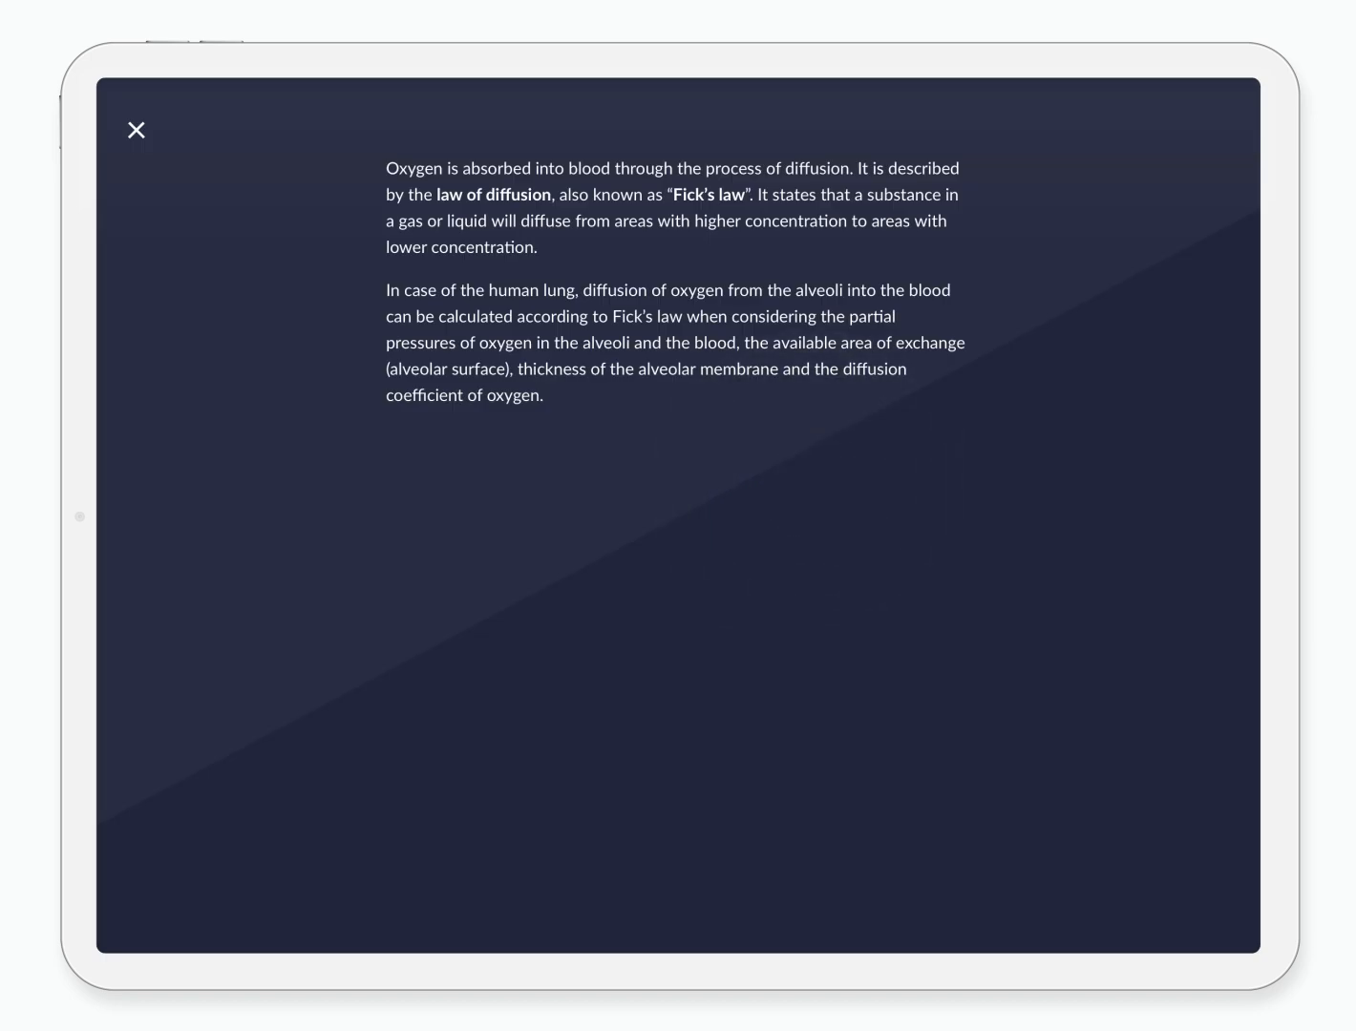
Close the diffusion note, turn the page, and add note 'Check again!' to the Venules and veins paragraph
click(135, 130)
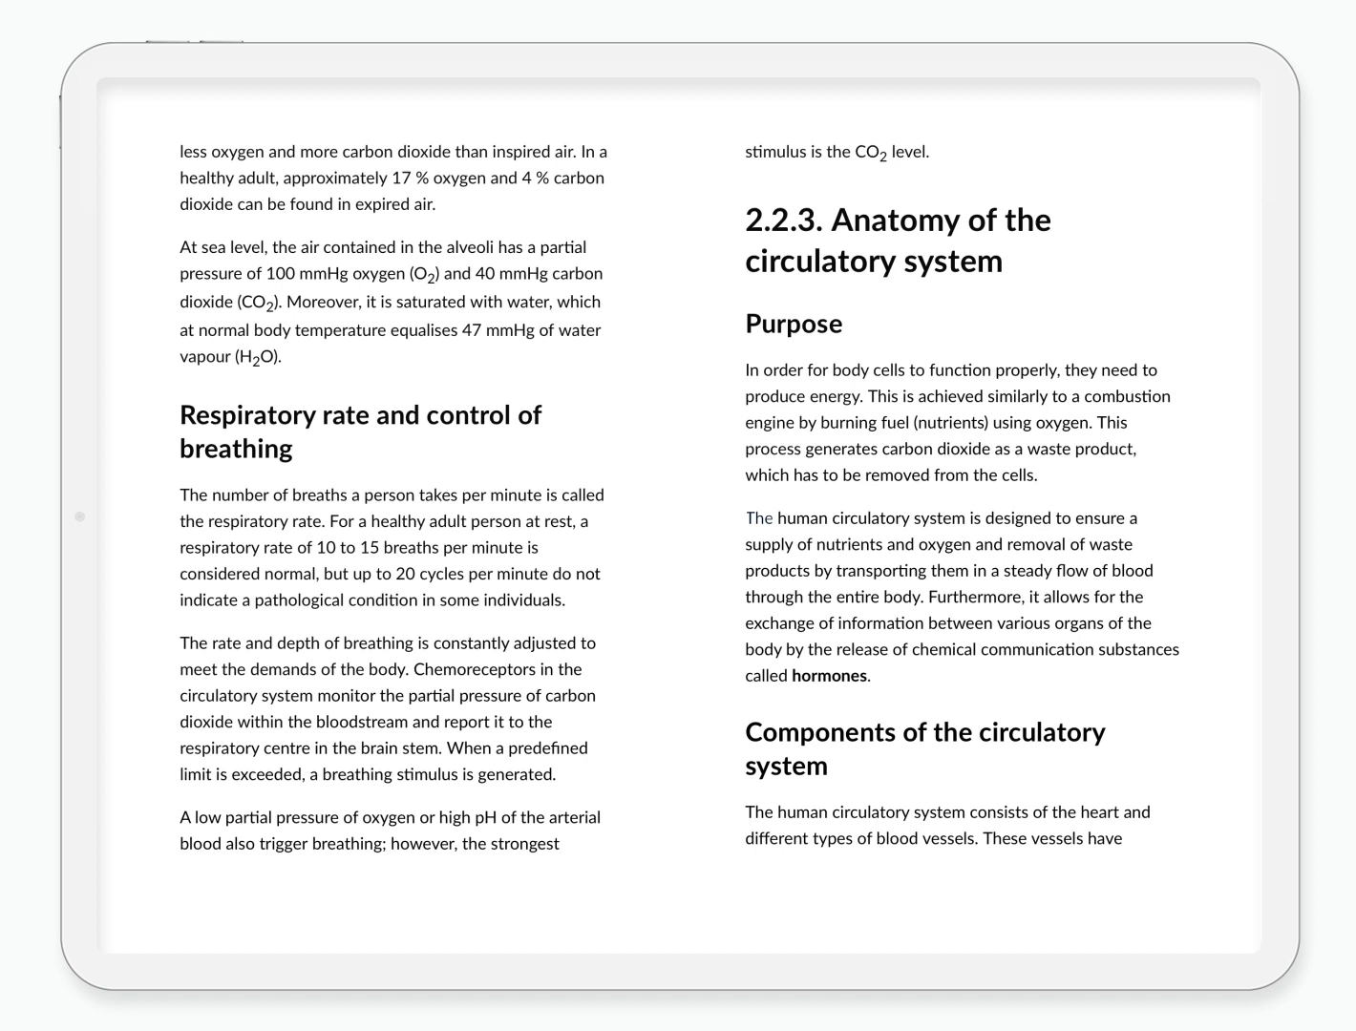
drag(747, 519, 923, 596)
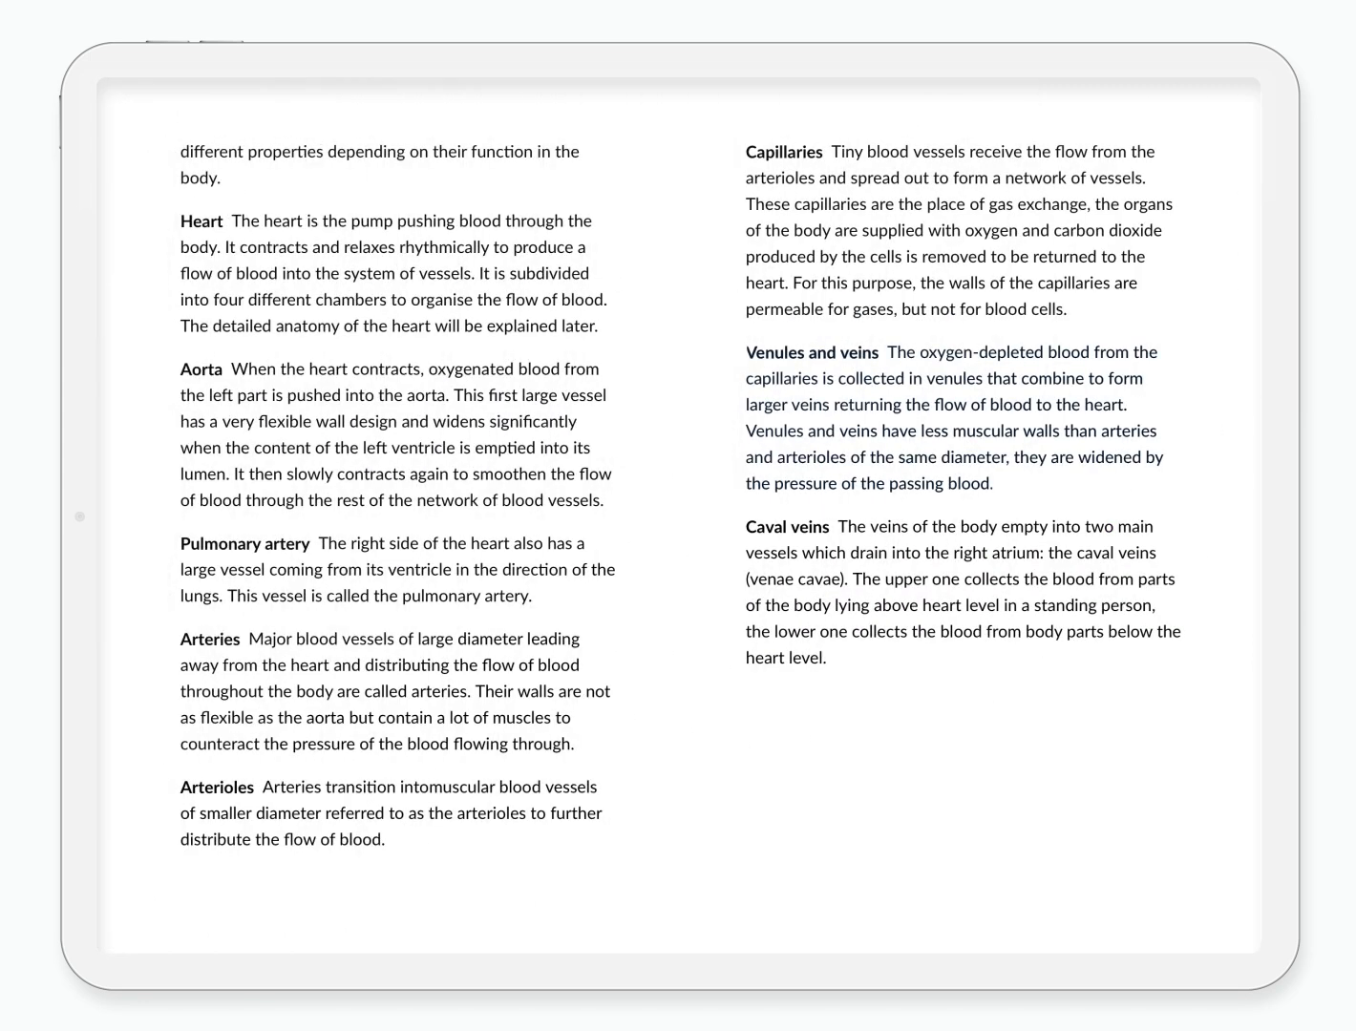
drag(747, 351, 991, 483)
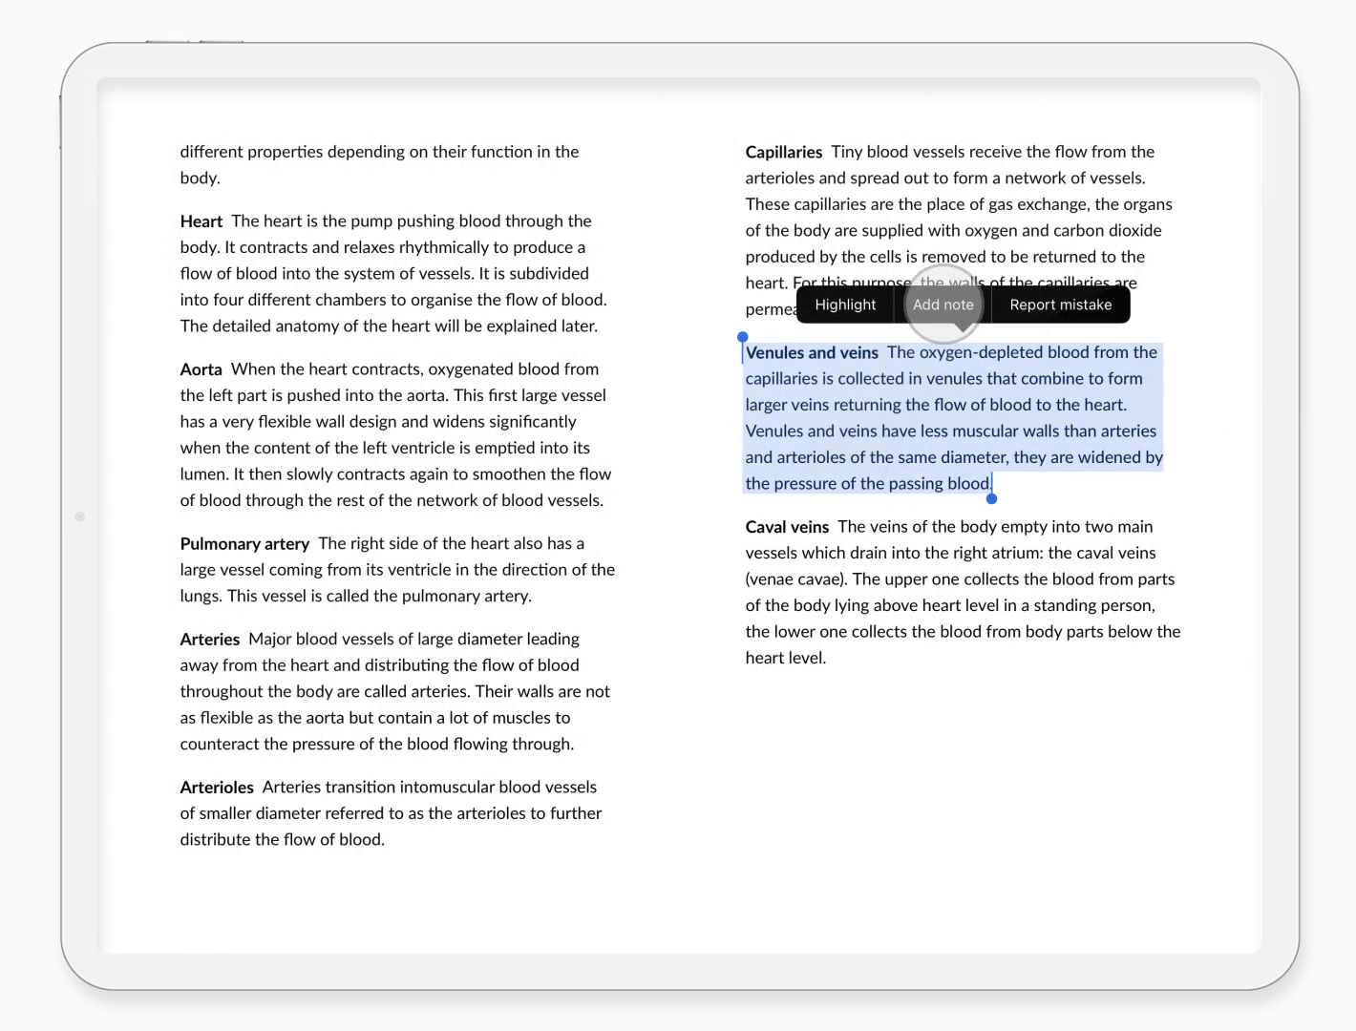
click(942, 305)
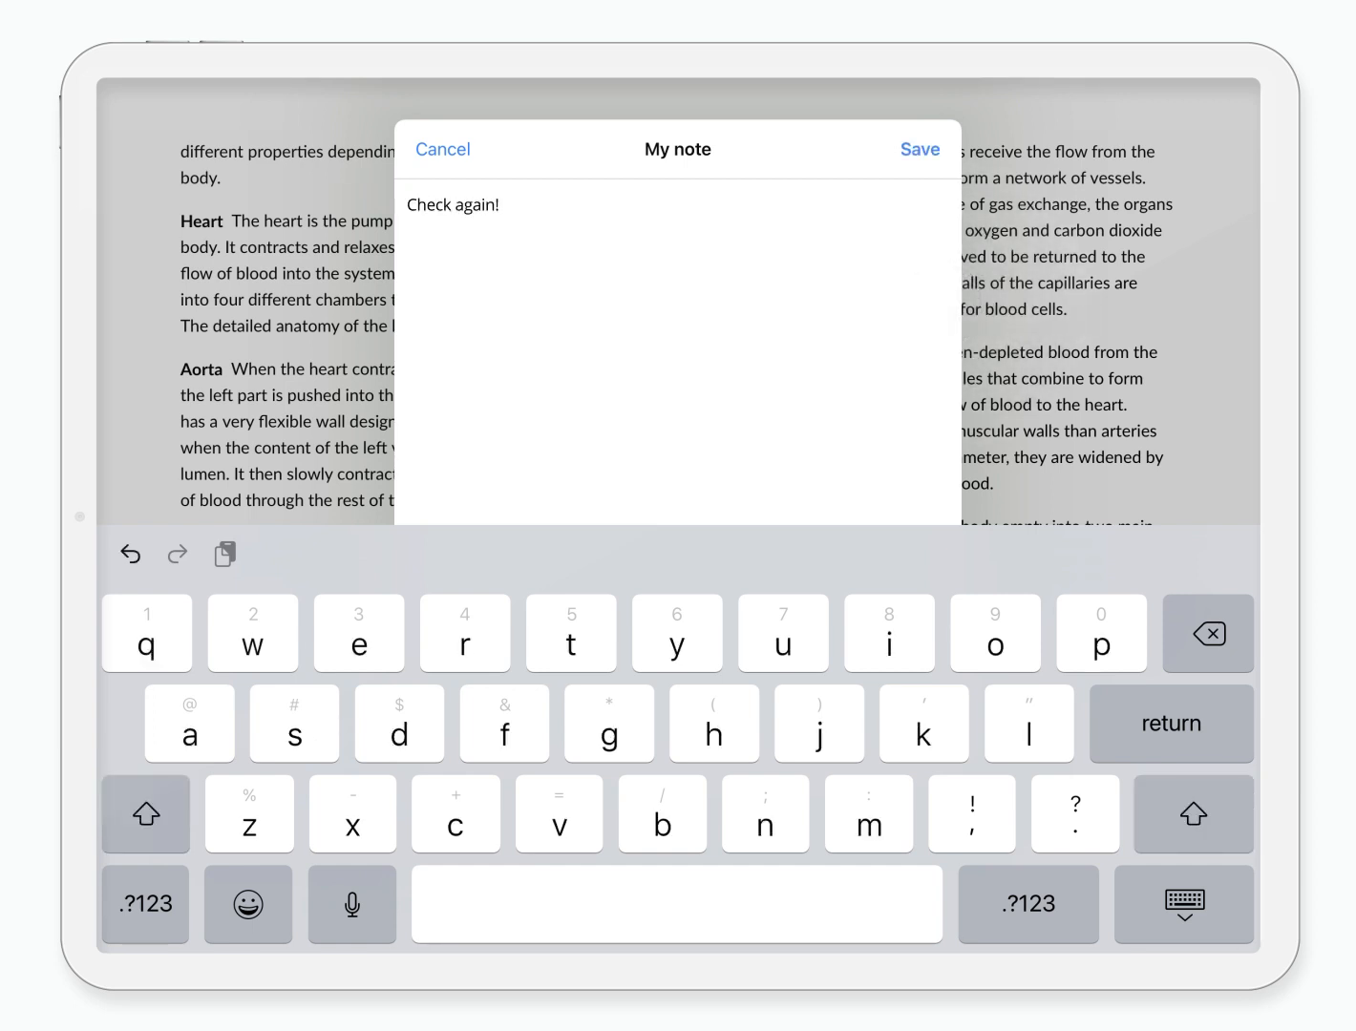
click(919, 149)
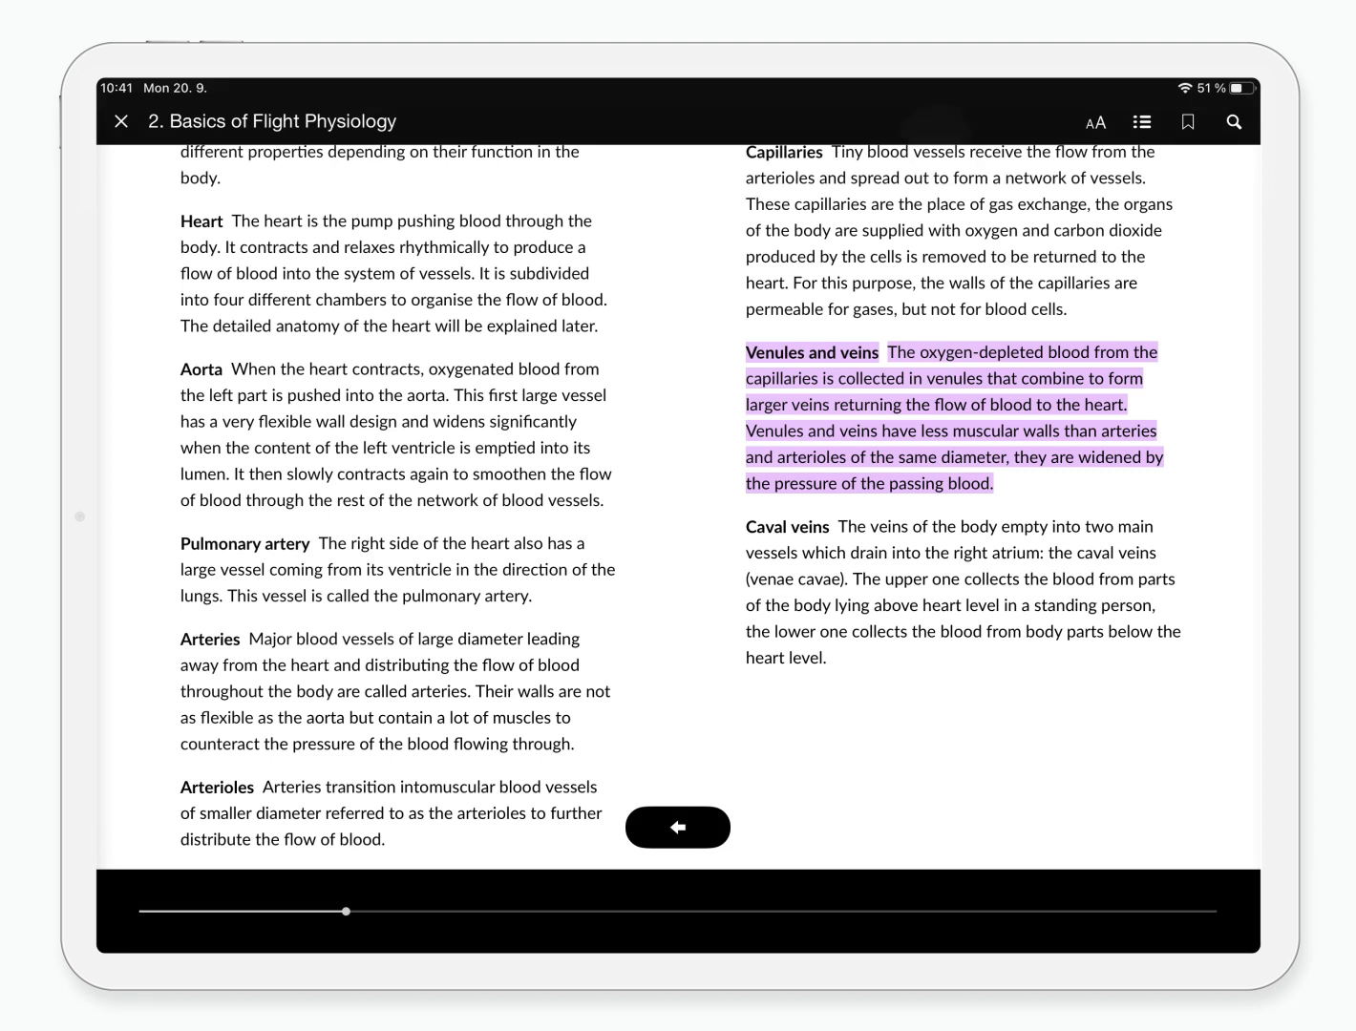
click(1186, 121)
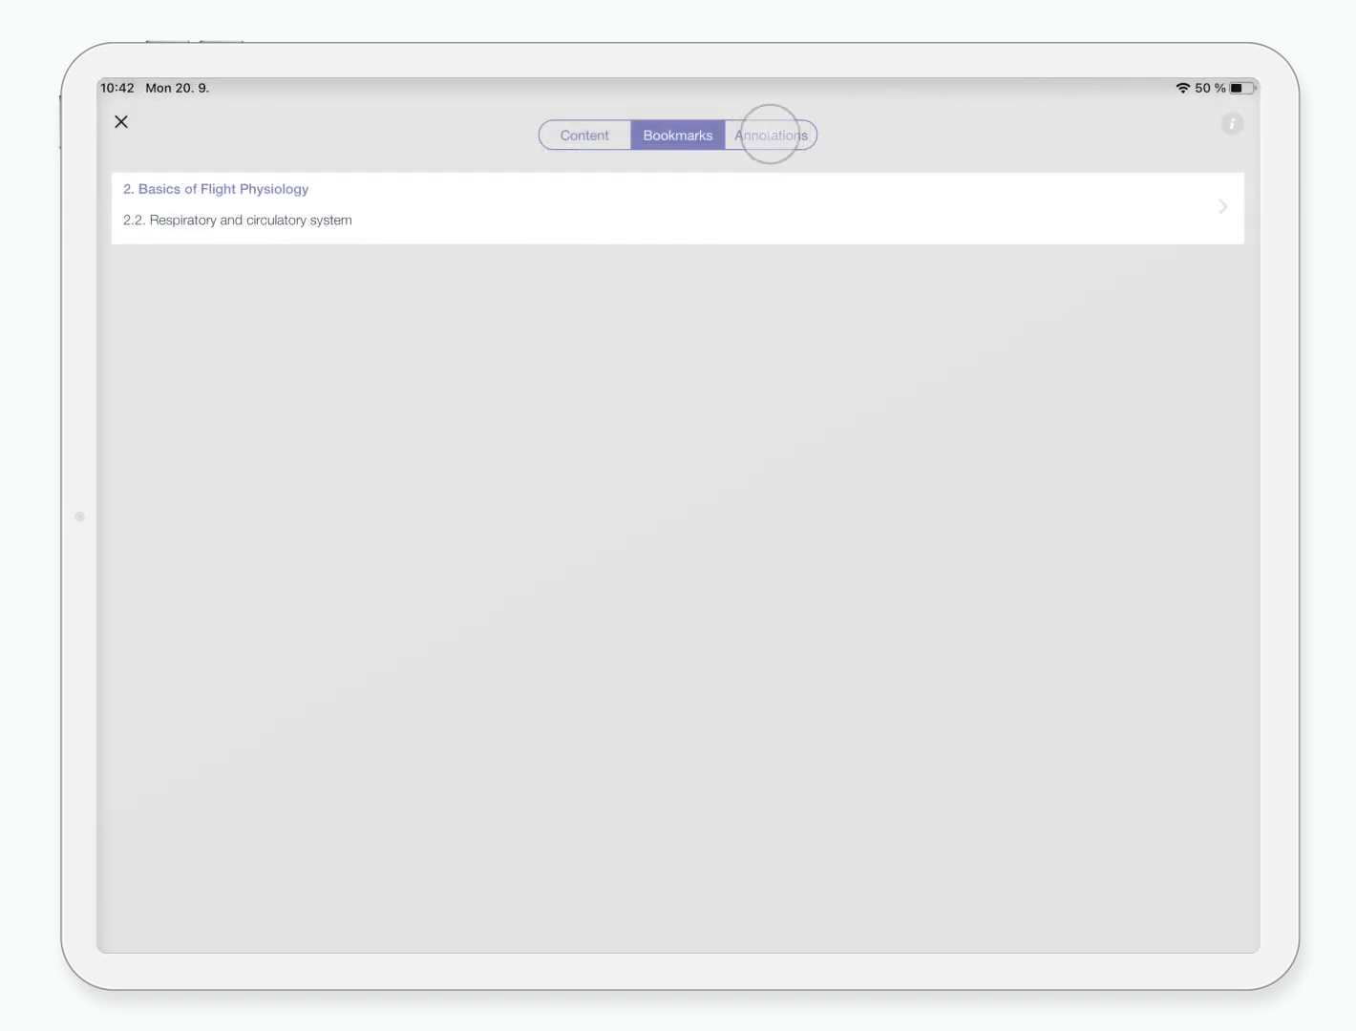
click(770, 135)
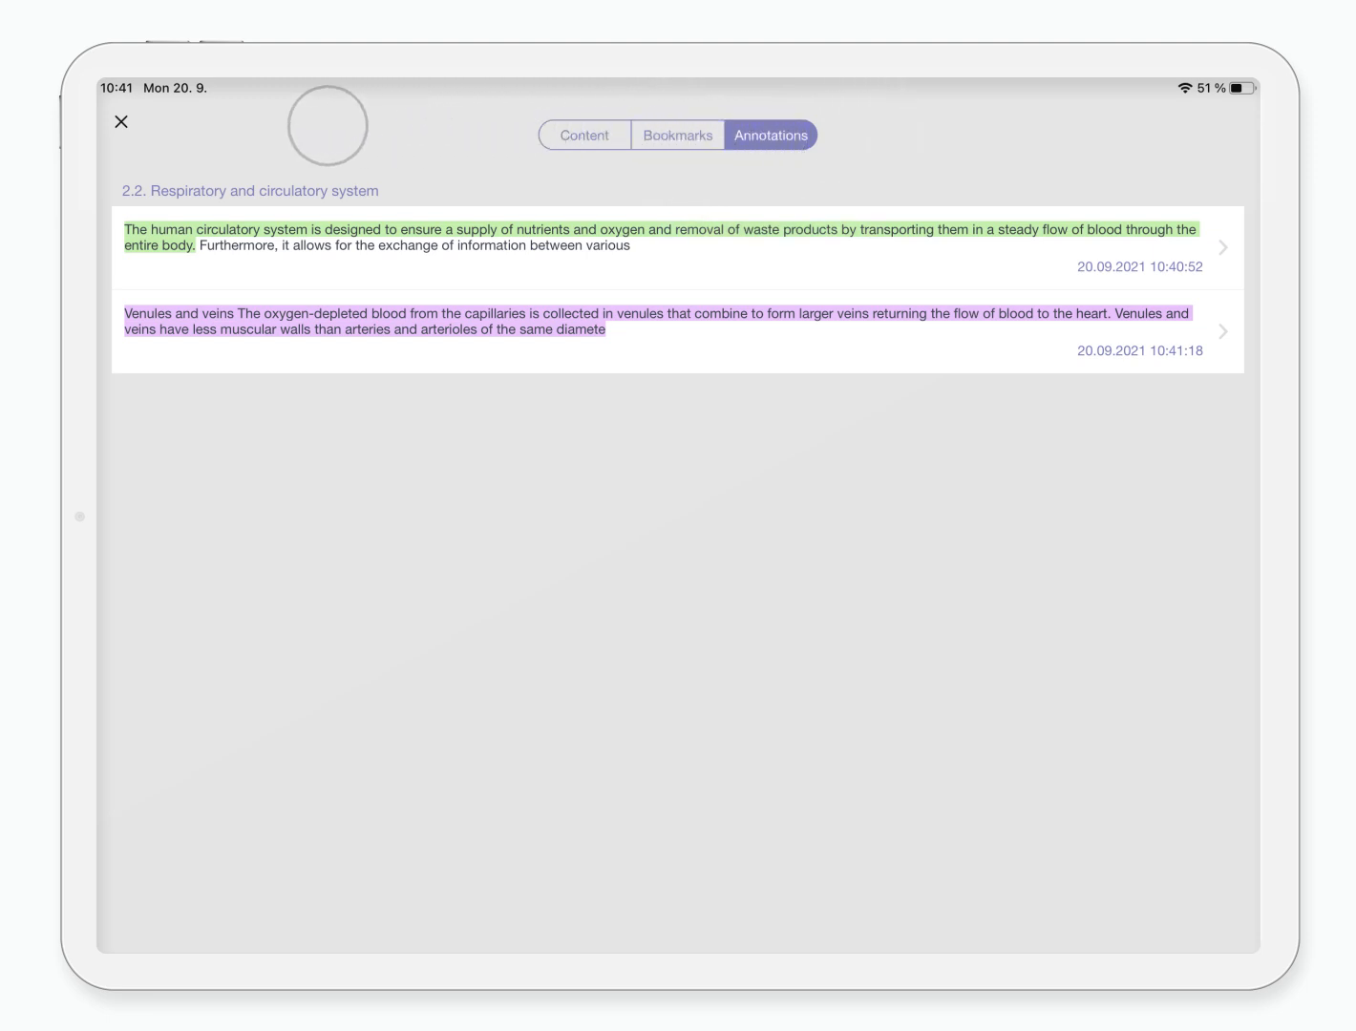
click(668, 330)
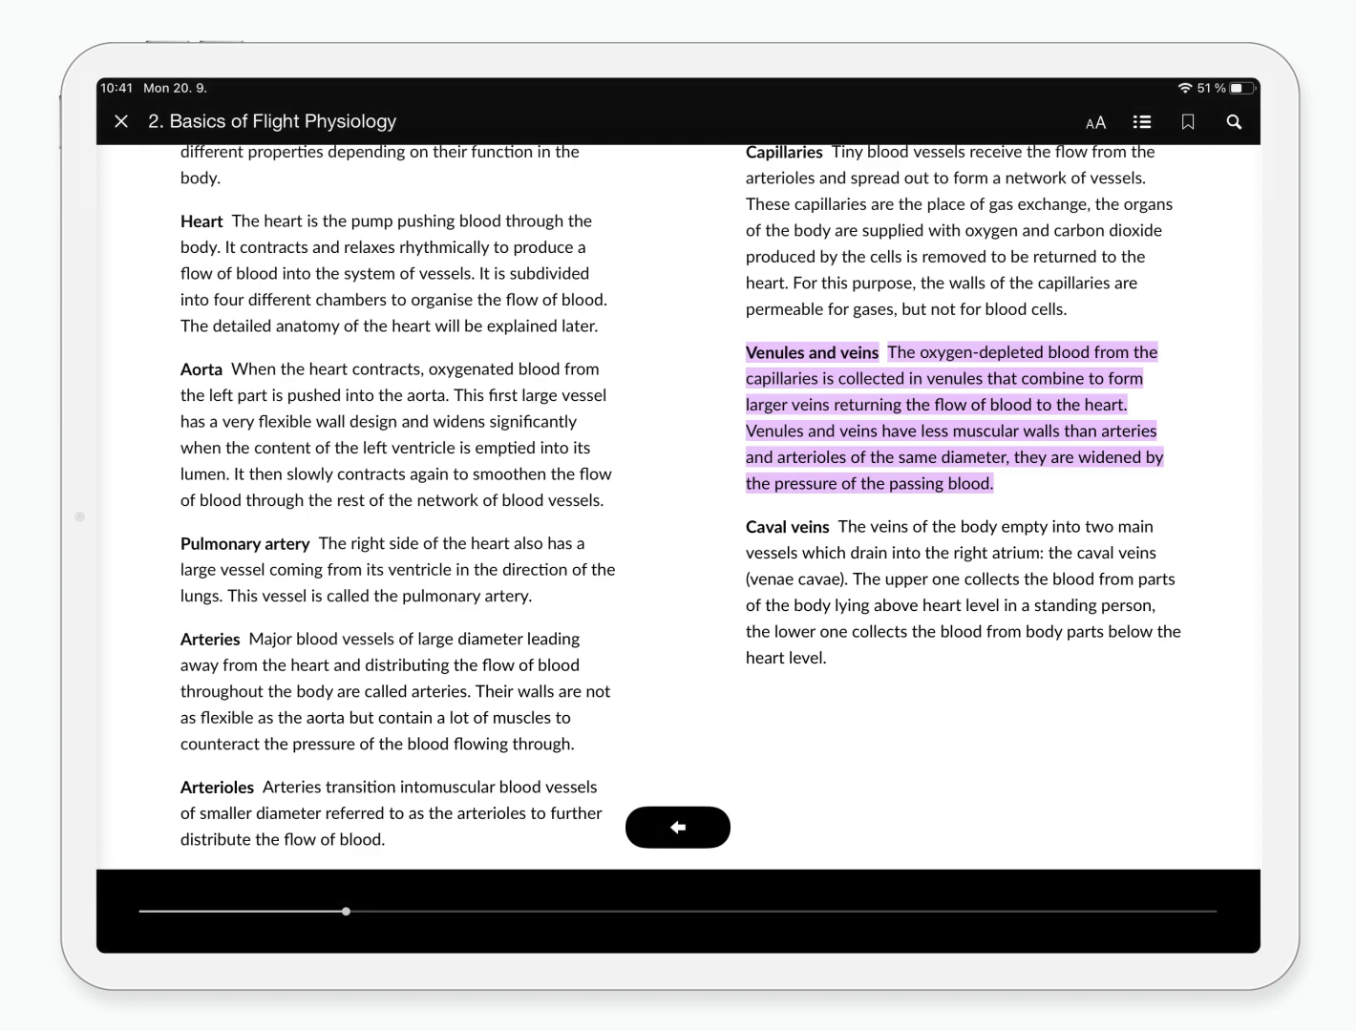
Search for 'Sagittal ax', open the acceleration effects passage, and scroll to the chapter end
click(1233, 121)
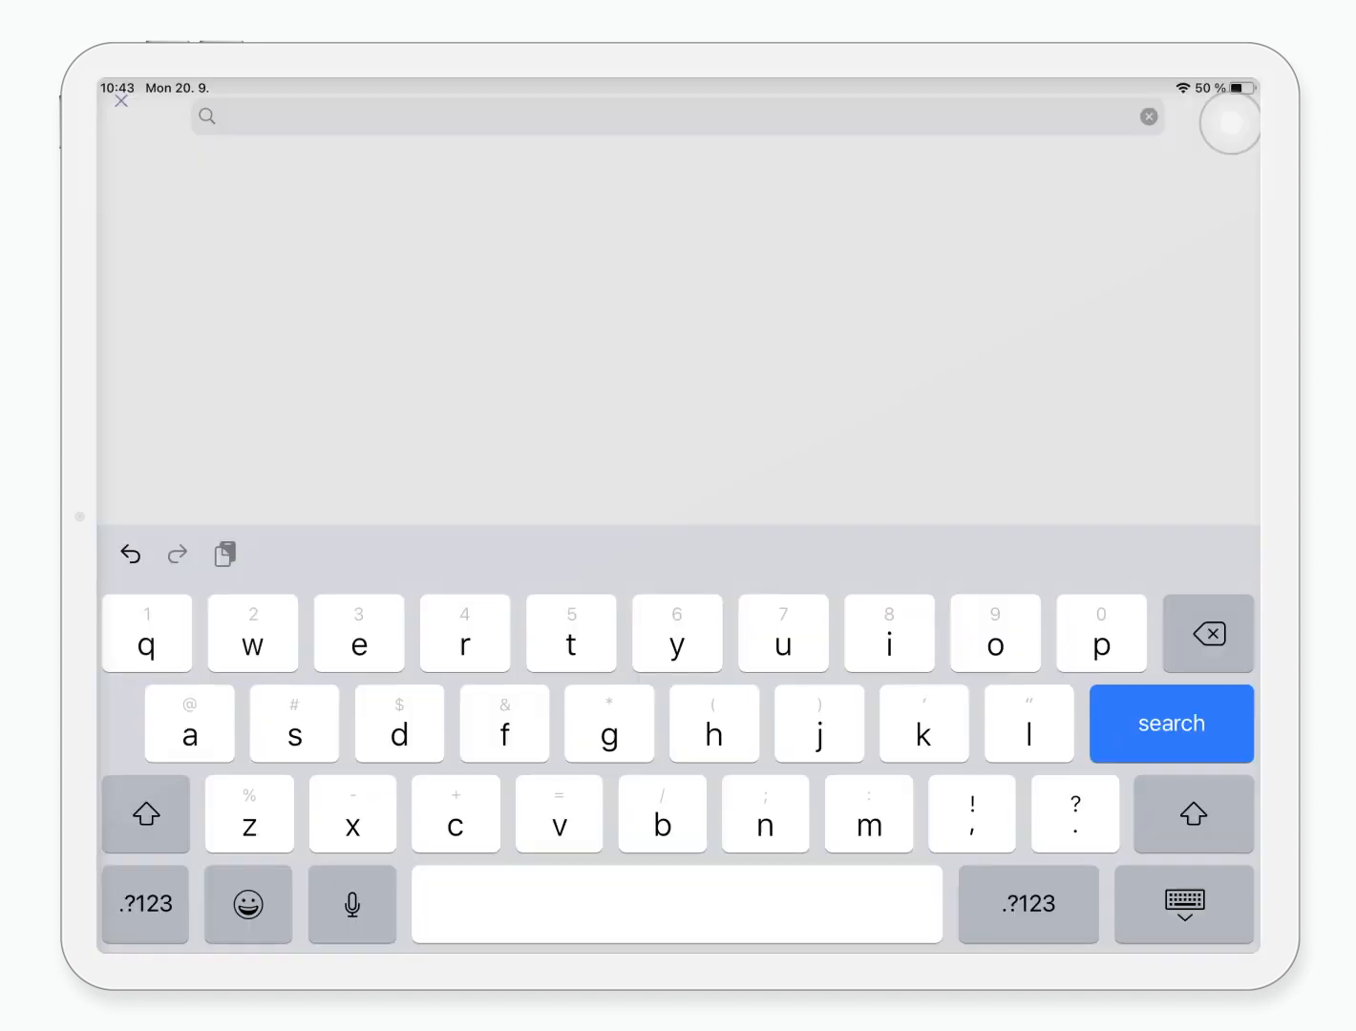
text(Sagittal ax)
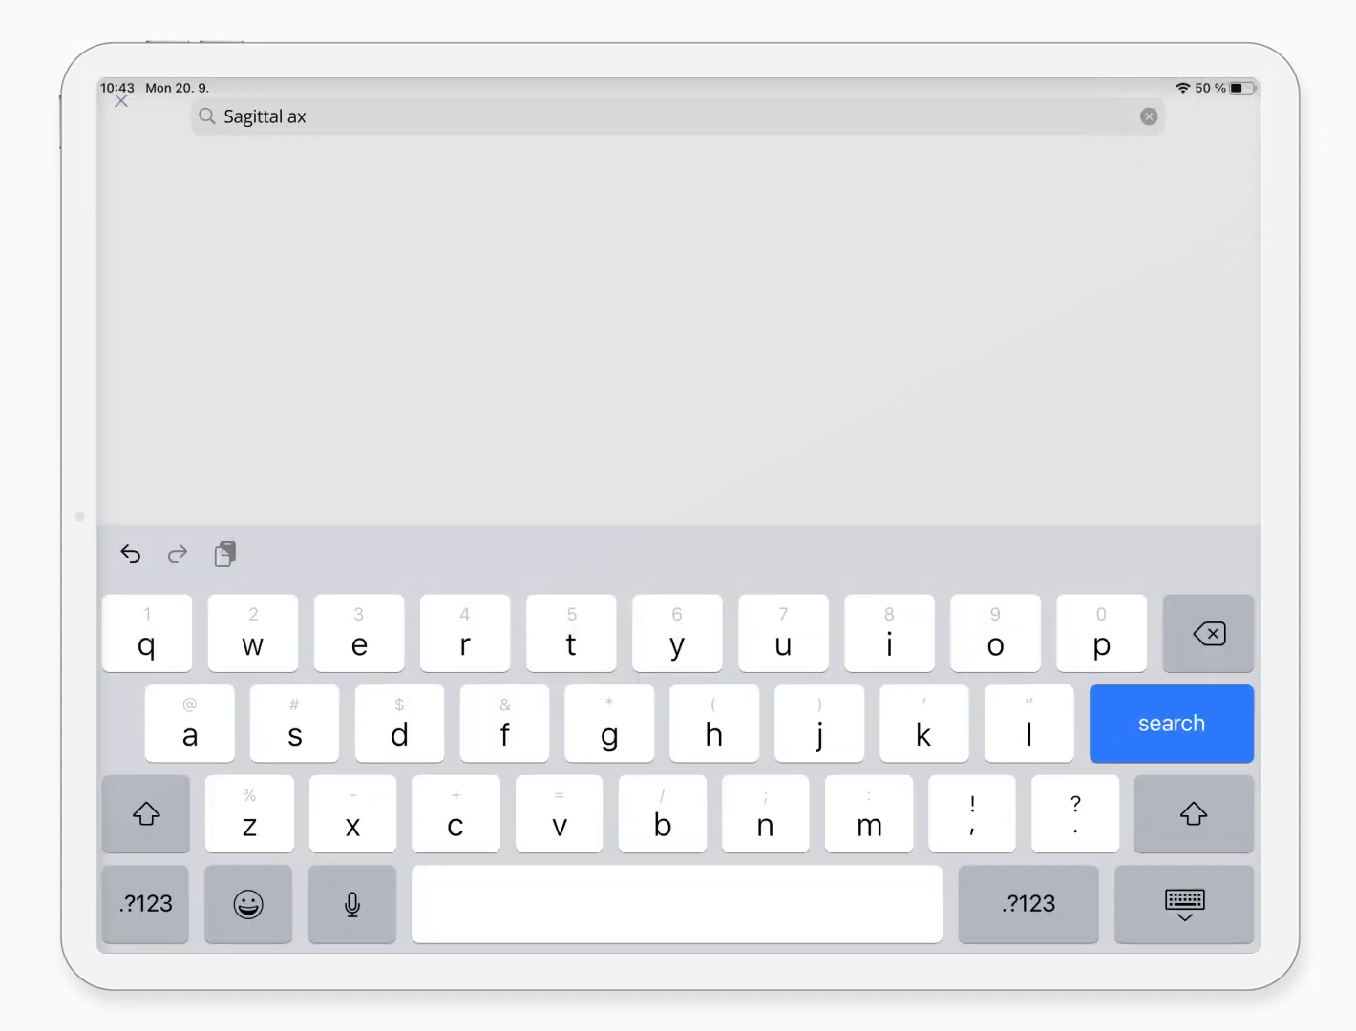
click(1171, 723)
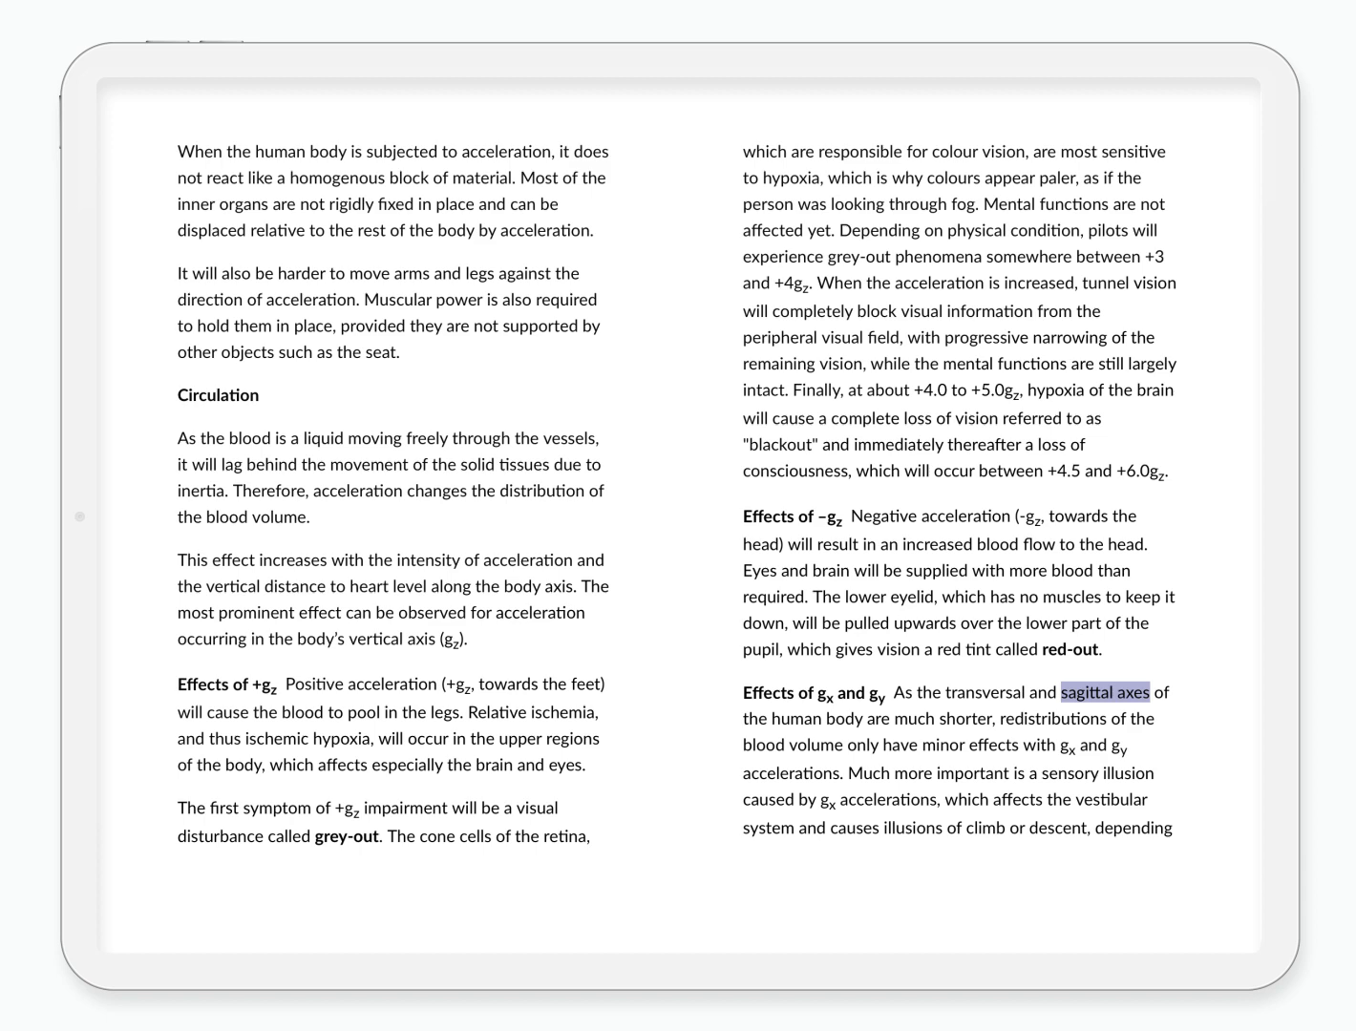
scroll(down, 3)
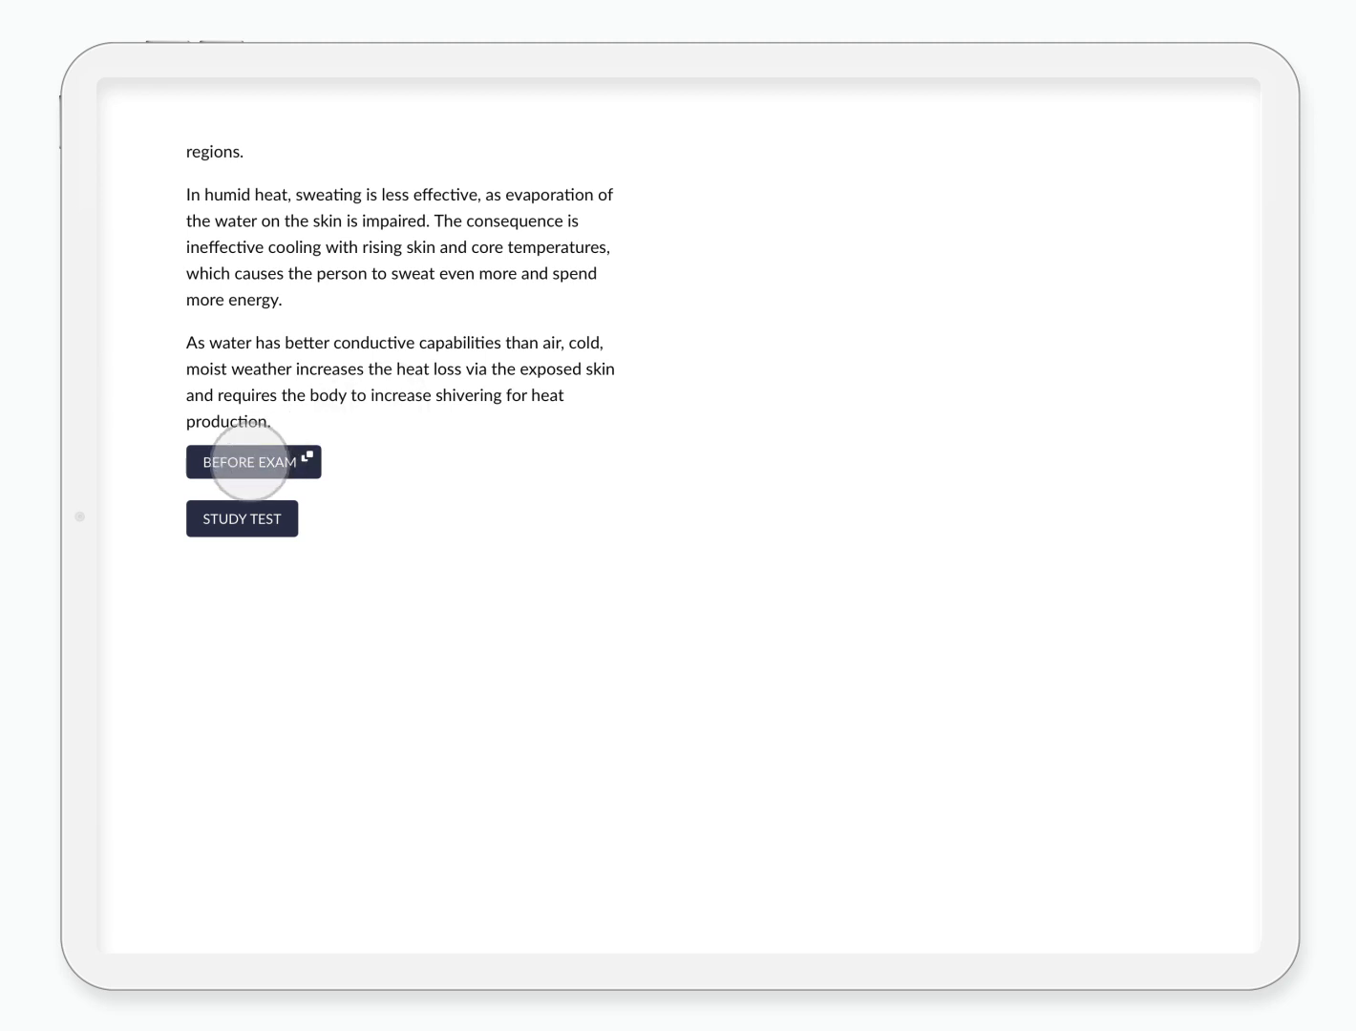
Launch the chapter's 10-question study test and list its questions from the first radiation question
click(253, 462)
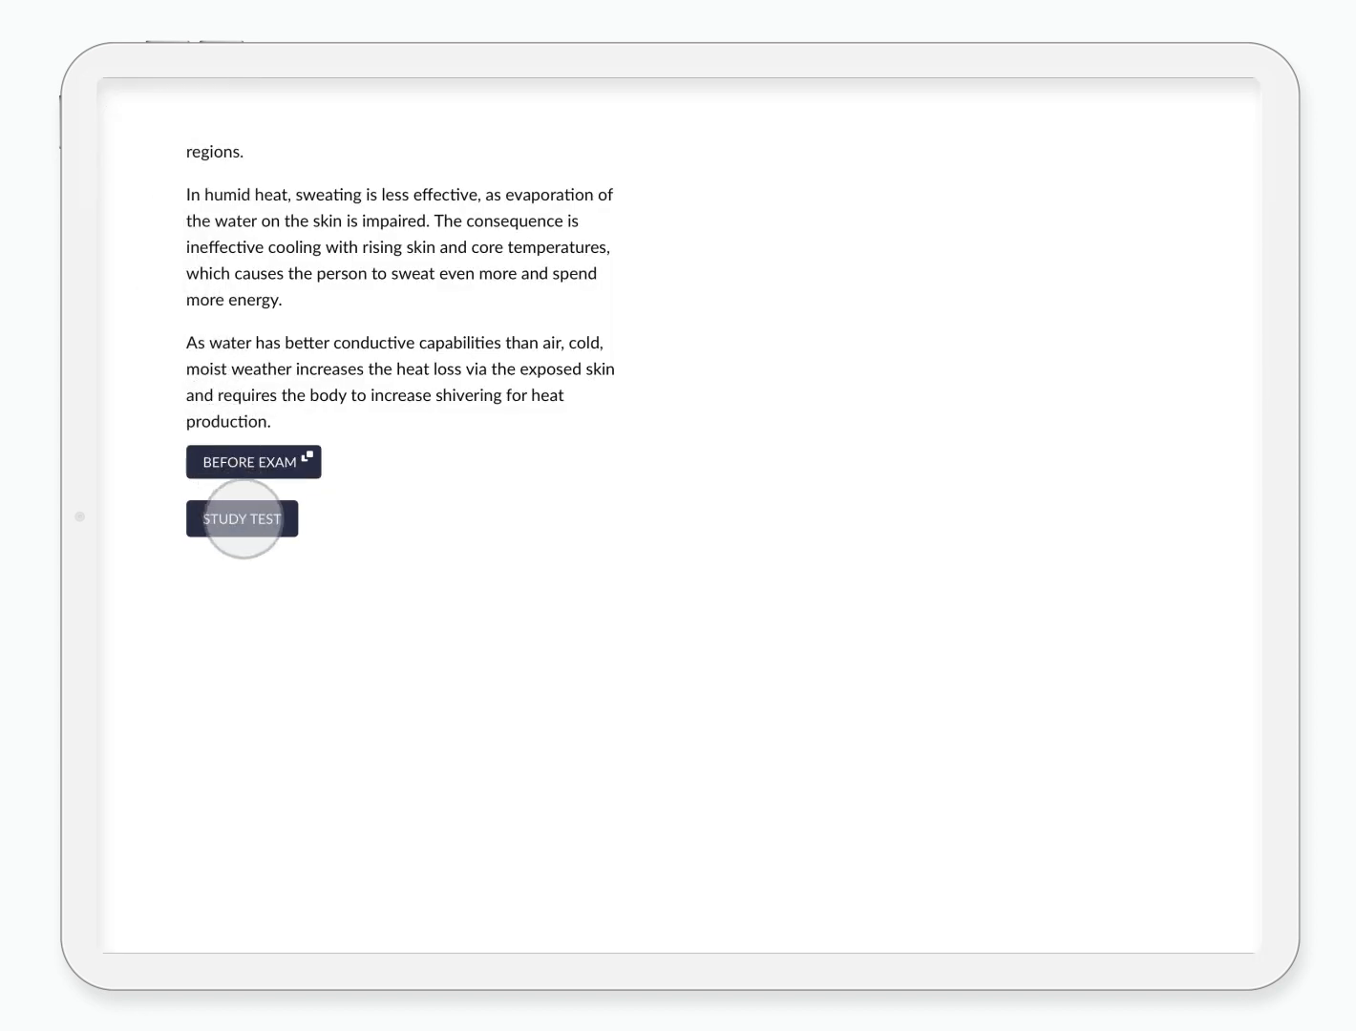
click(242, 518)
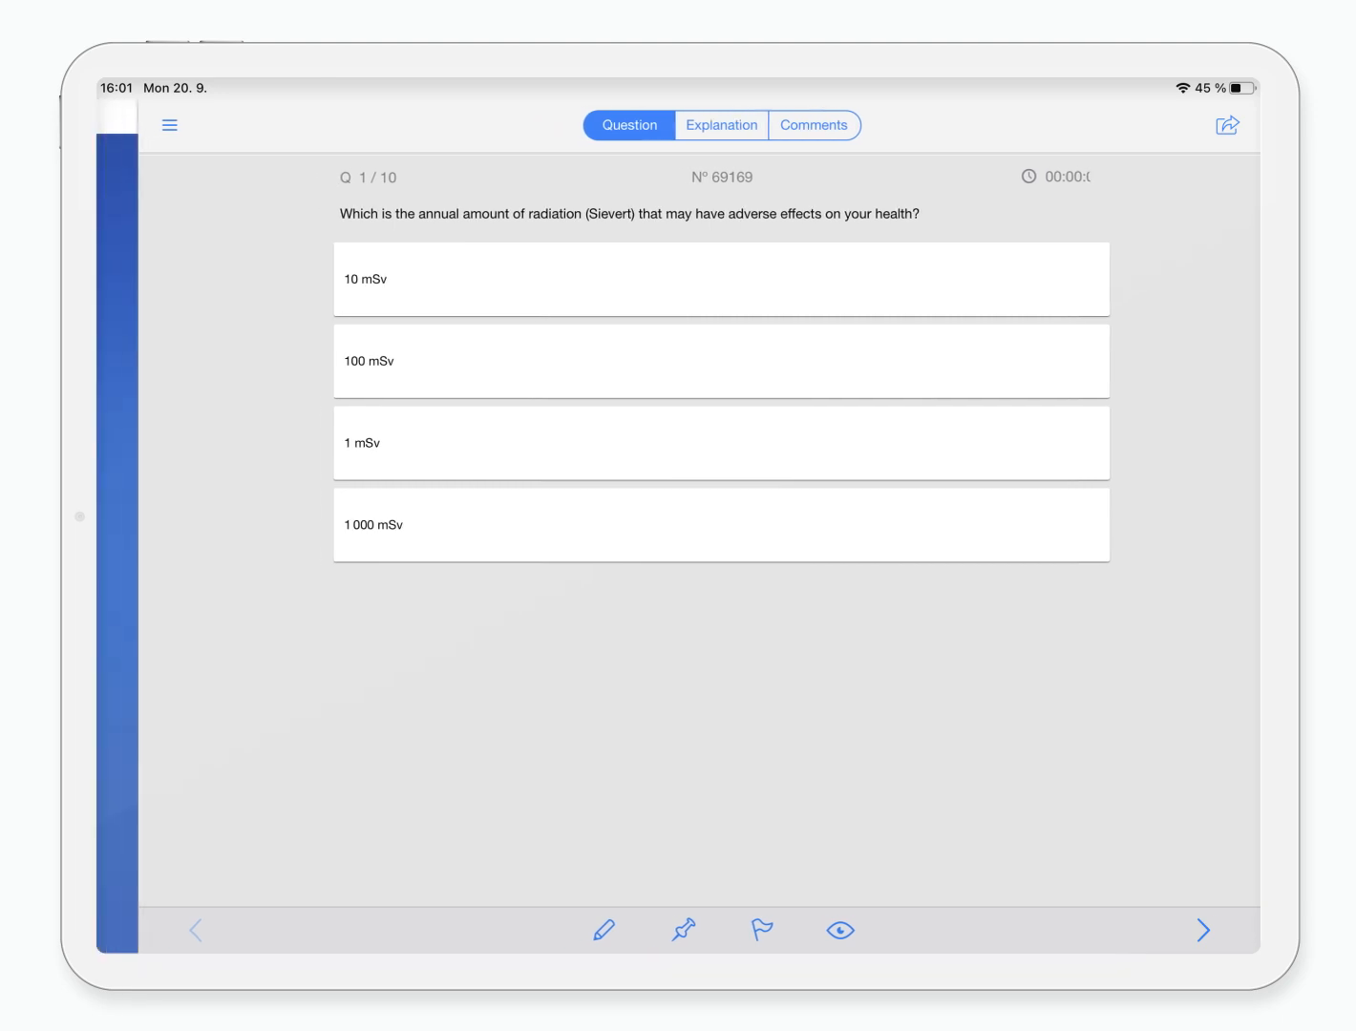
click(169, 125)
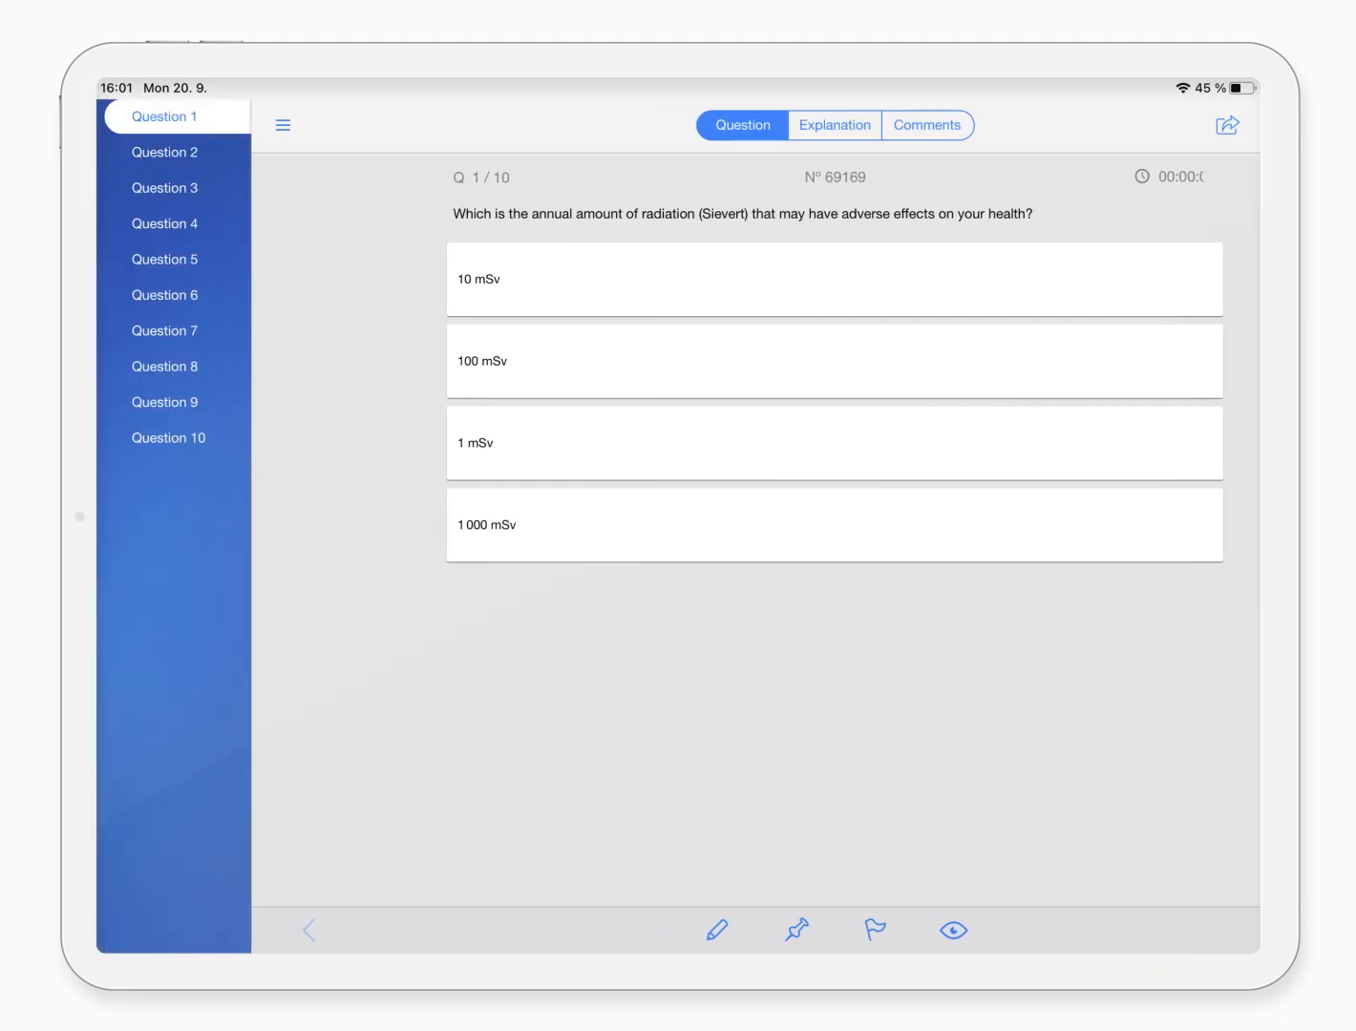